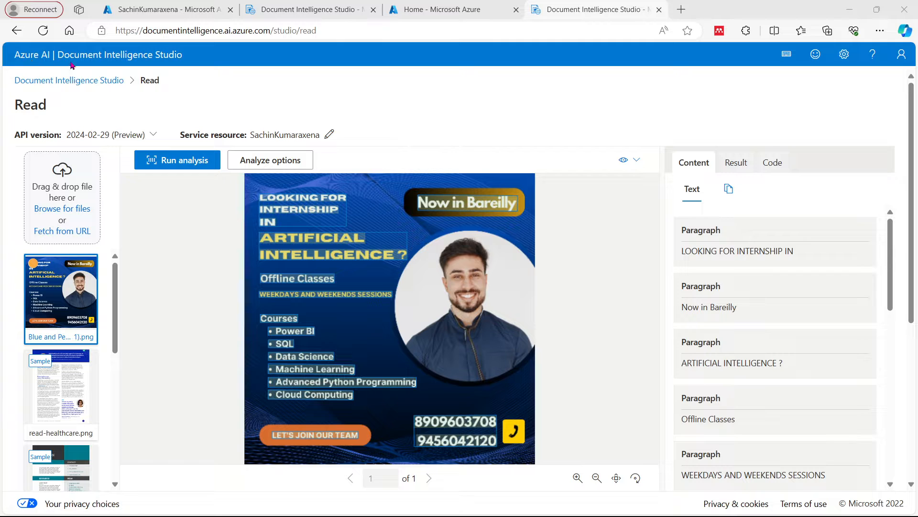
{"action": "mouse_move", "coordinate": [327, 342]}
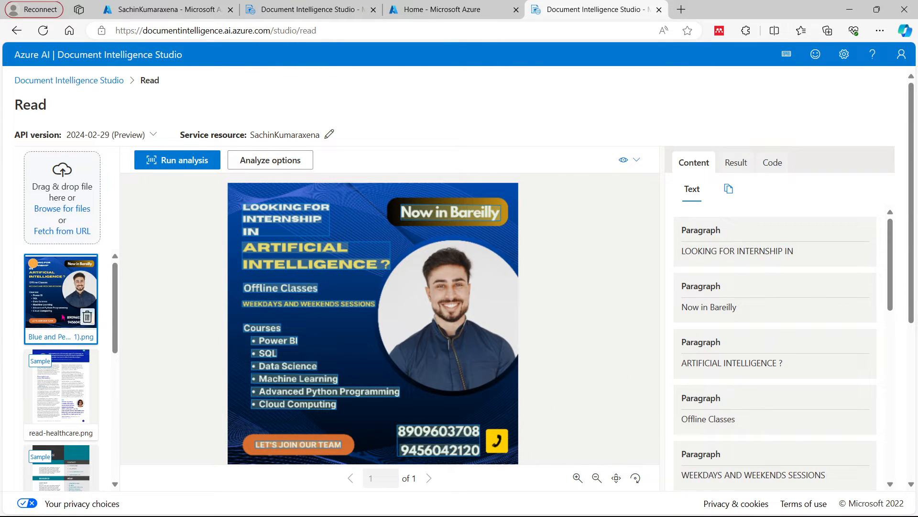
Scroll through the internship poster's extracted paragraphs, then open the read-healthcare.png sample.
{"action": "scroll", "scroll_direction": "down", "scroll_amount": 3}
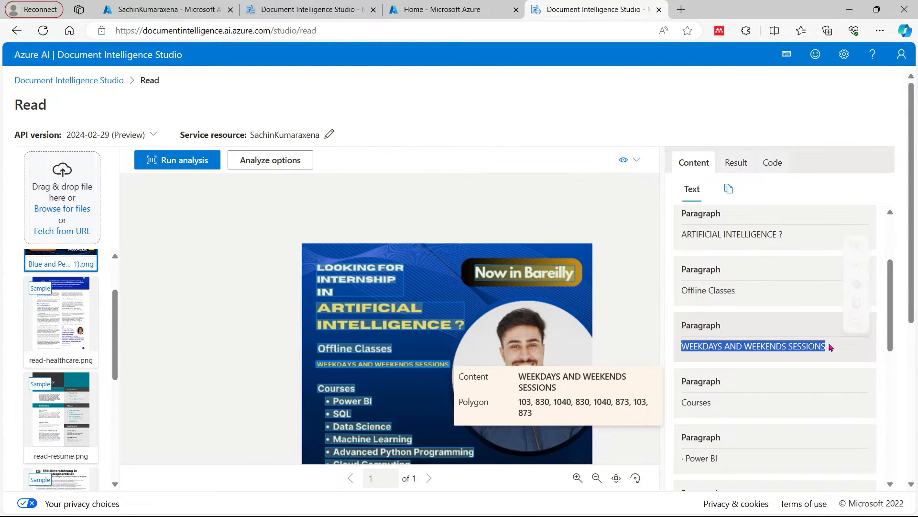
{"action": "scroll", "scroll_direction": "down", "scroll_amount": 3}
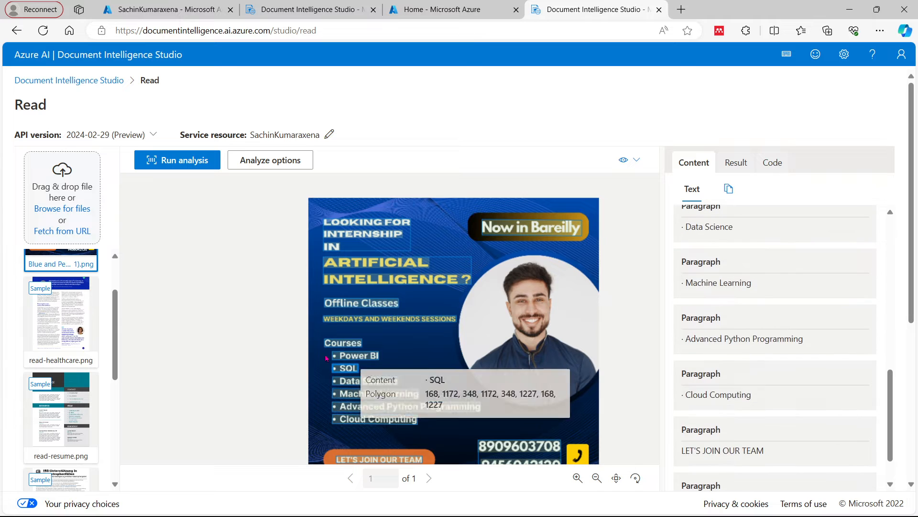
{"action": "left_click", "coordinate": [60, 323]}
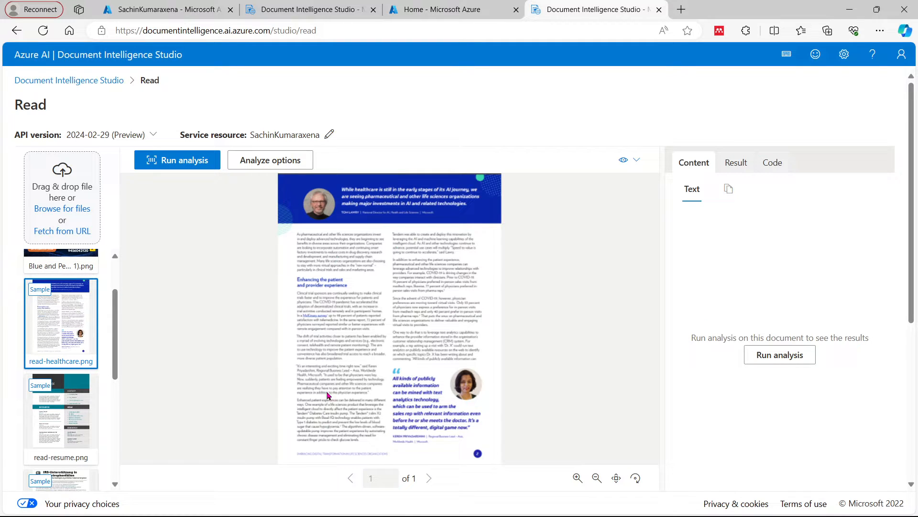
Run analysis on the healthcare sample, scroll its paragraphs, then switch to the Azure portal.
{"action": "left_click", "coordinate": [177, 159]}
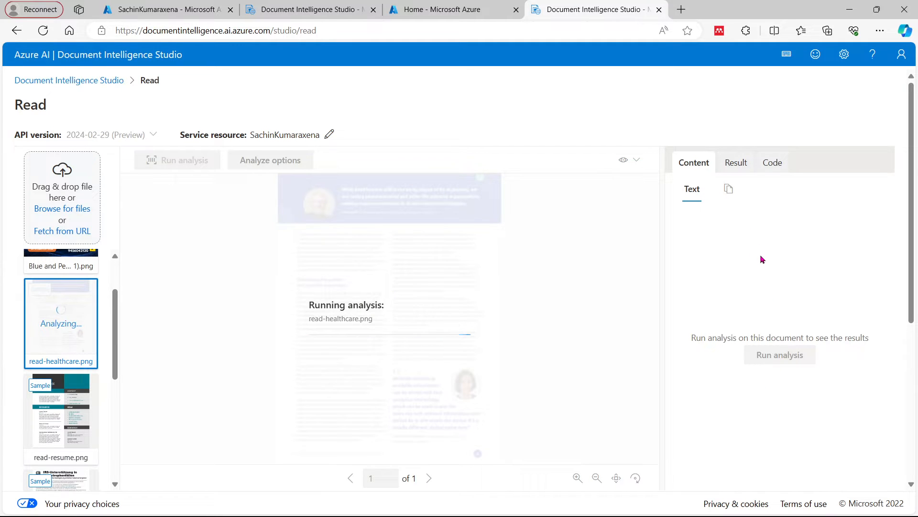
{"action": "mouse_move", "coordinate": [784, 310]}
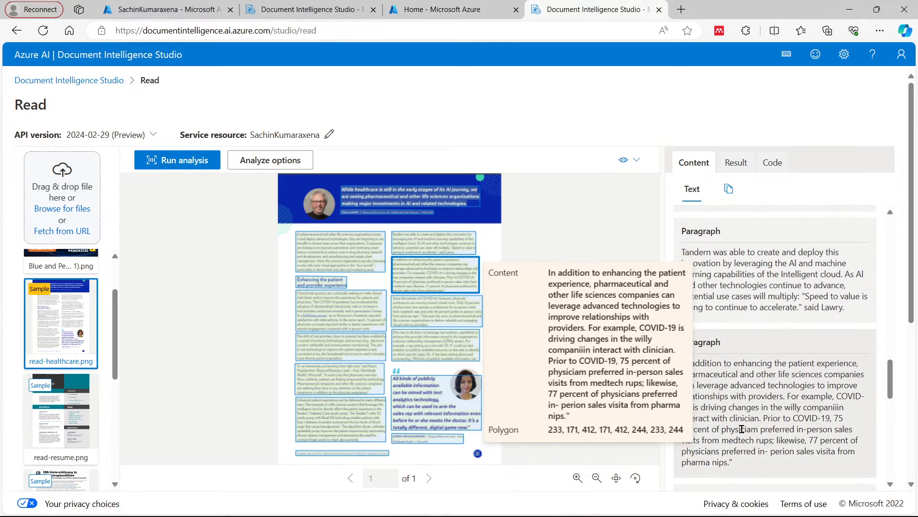
{"action": "scroll", "scroll_direction": "down", "scroll_amount": 3}
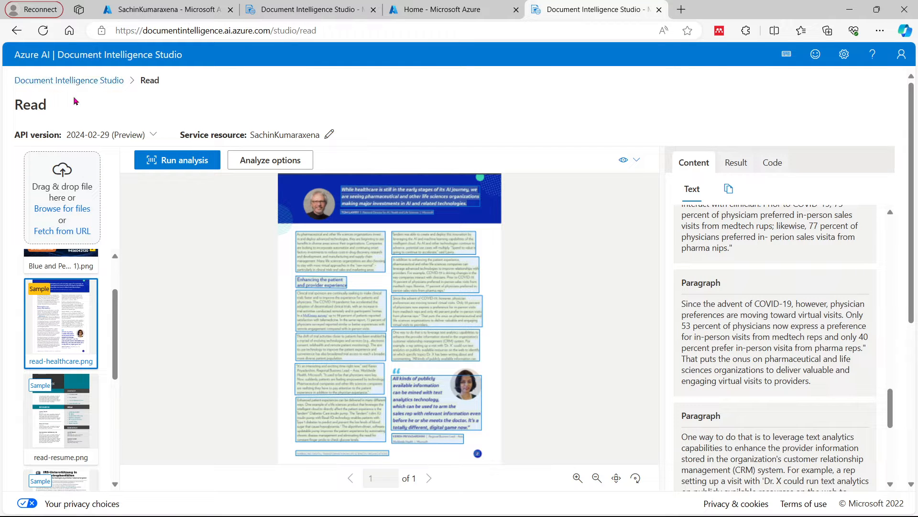
{"action": "left_click", "coordinate": [451, 9]}
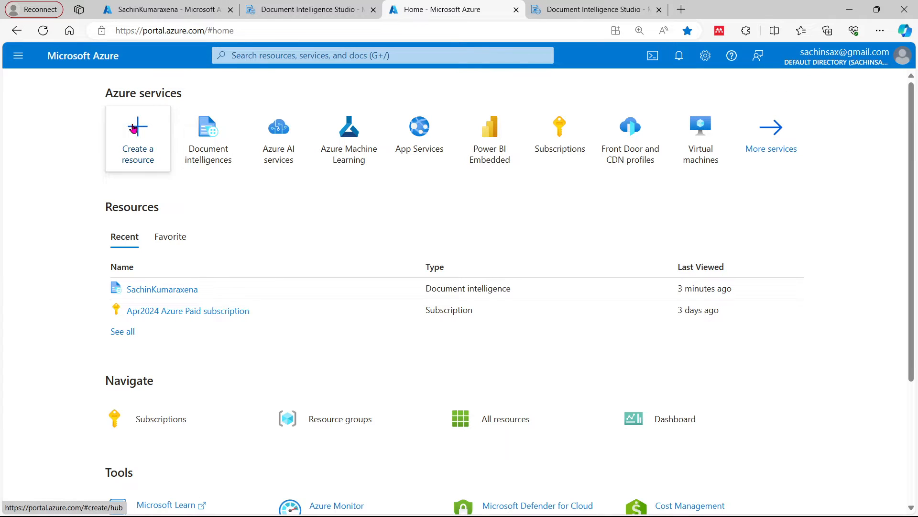
Search the portal for 'document' and start creating a Document Intelligence resource.
{"action": "left_click", "coordinate": [381, 55]}
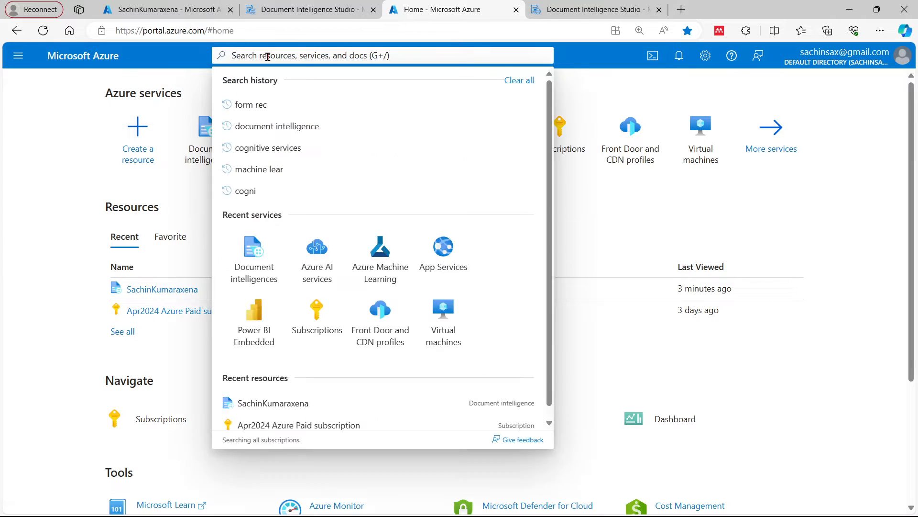
{"action": "type", "text": "document"}
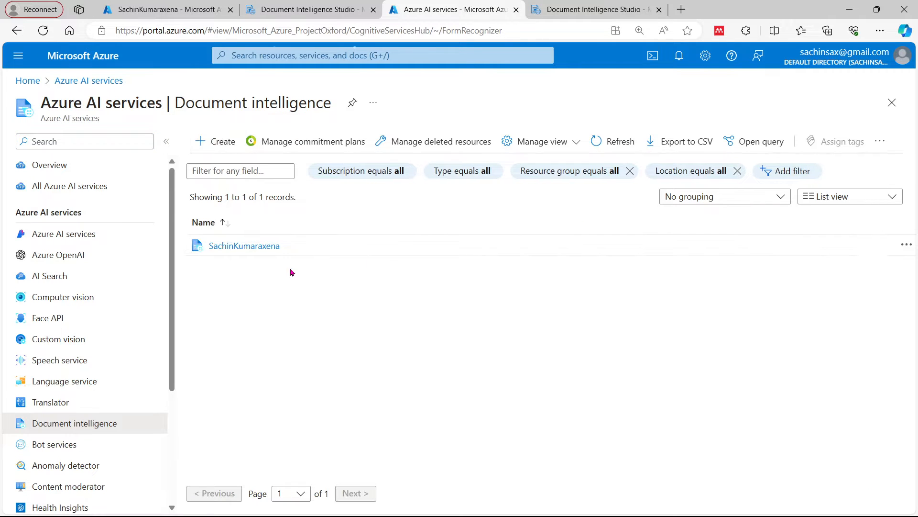
{"action": "mouse_move", "coordinate": [522, 316]}
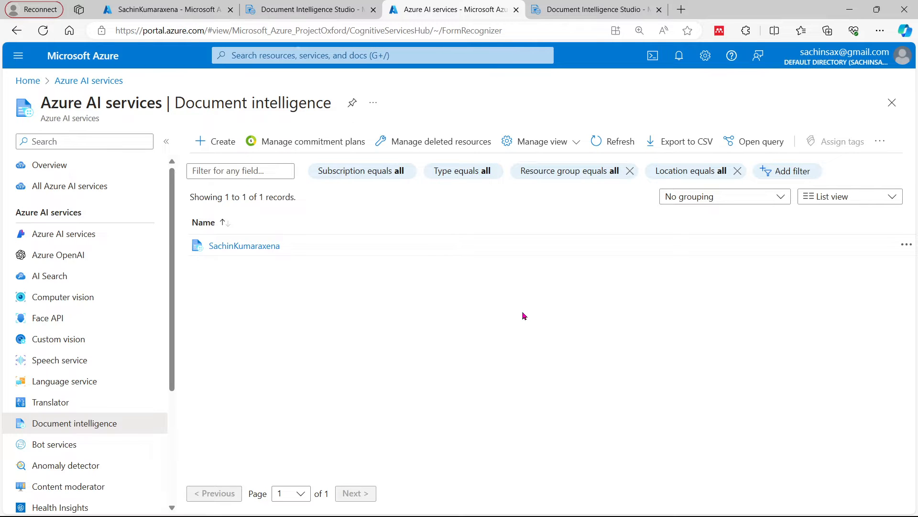
{"action": "left_click", "coordinate": [222, 141]}
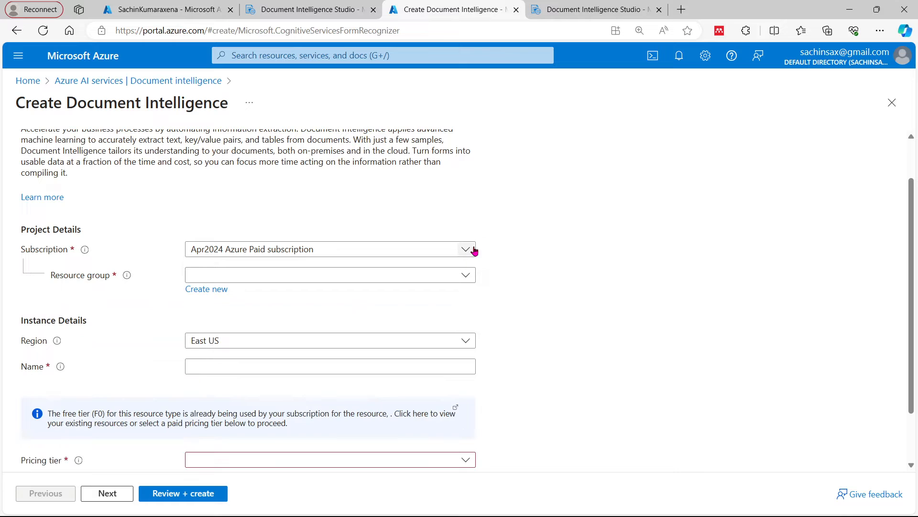
Keep the subscription and create a new resource group named documentazureai.
{"action": "left_click", "coordinate": [465, 249]}
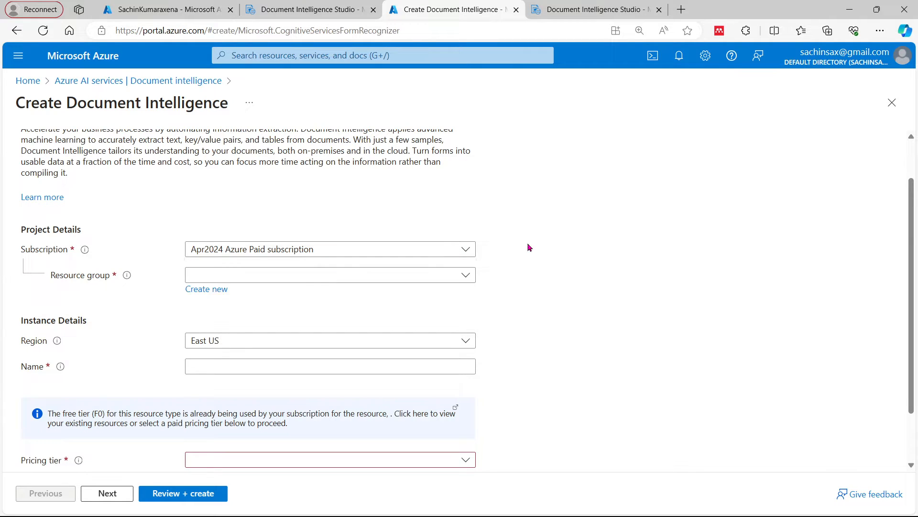
{"action": "left_click", "coordinate": [465, 274]}
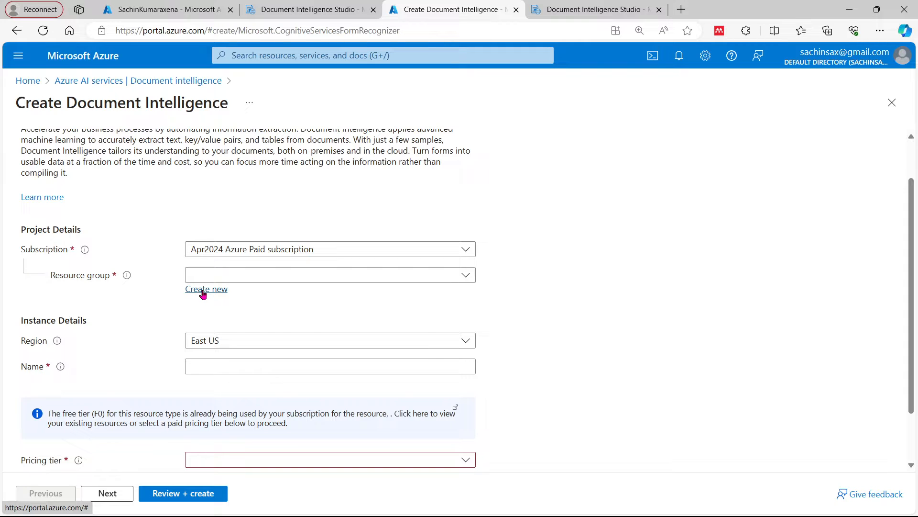
{"action": "left_click", "coordinate": [206, 288]}
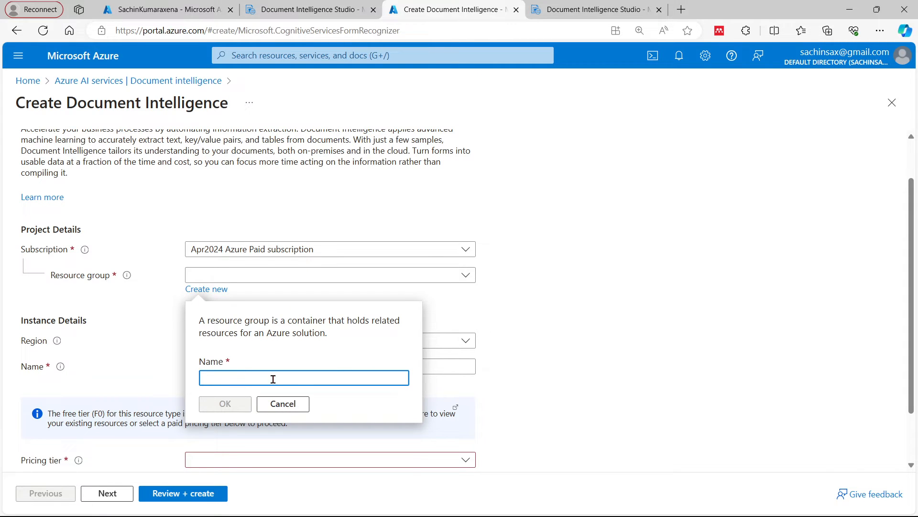
{"action": "type", "text": "documentazurai"}
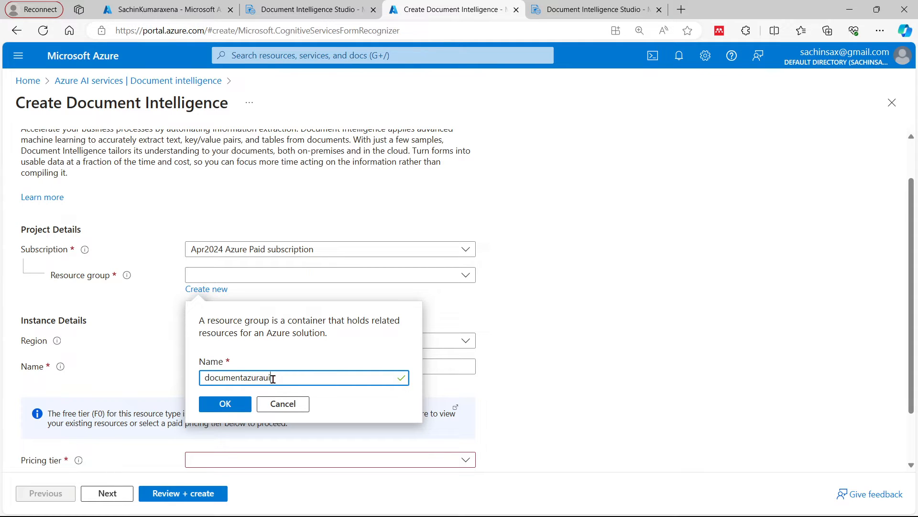
{"action": "key", "text": "Backspace"}
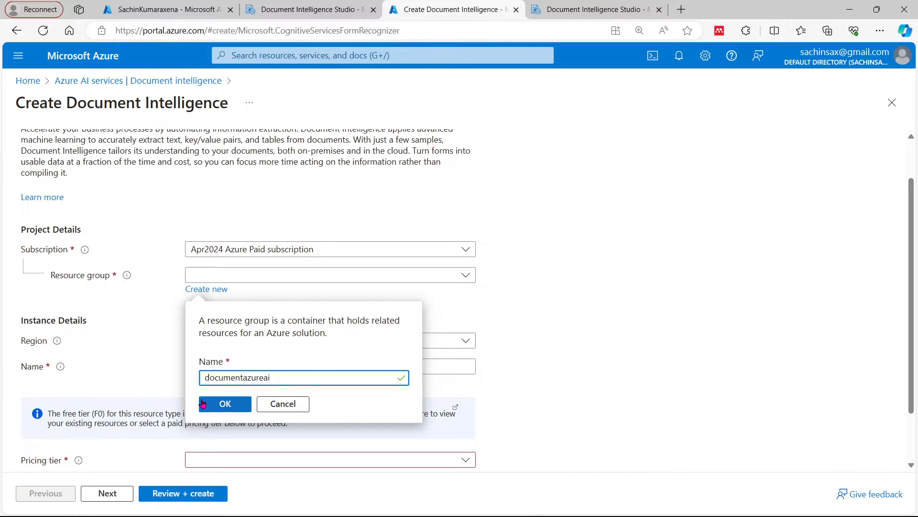
{"action": "left_click", "coordinate": [224, 403]}
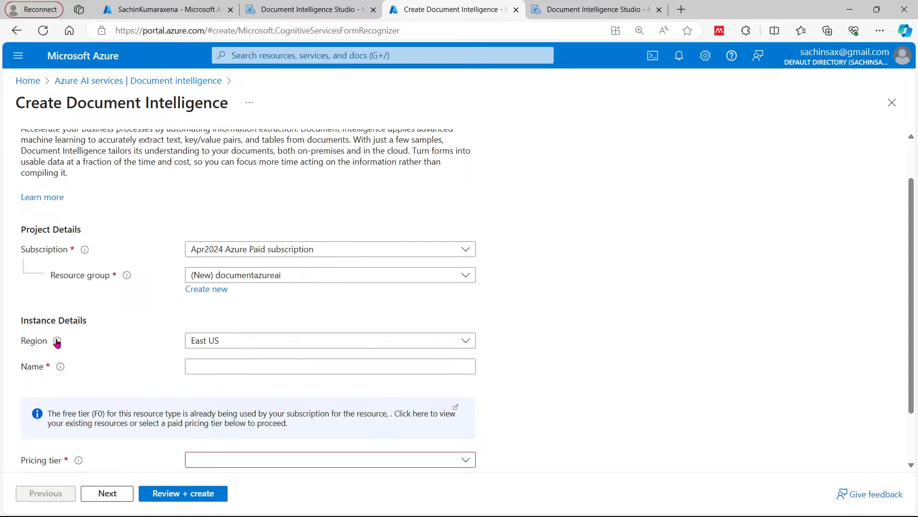
Name the resource documentname and choose the Standard S0 pricing tier.
{"action": "left_click", "coordinate": [329, 366]}
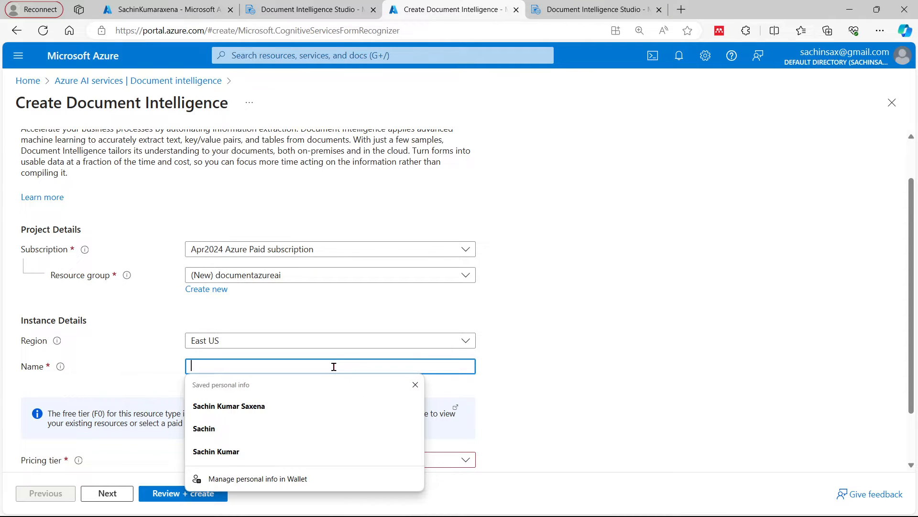
{"action": "type", "text": "document"}
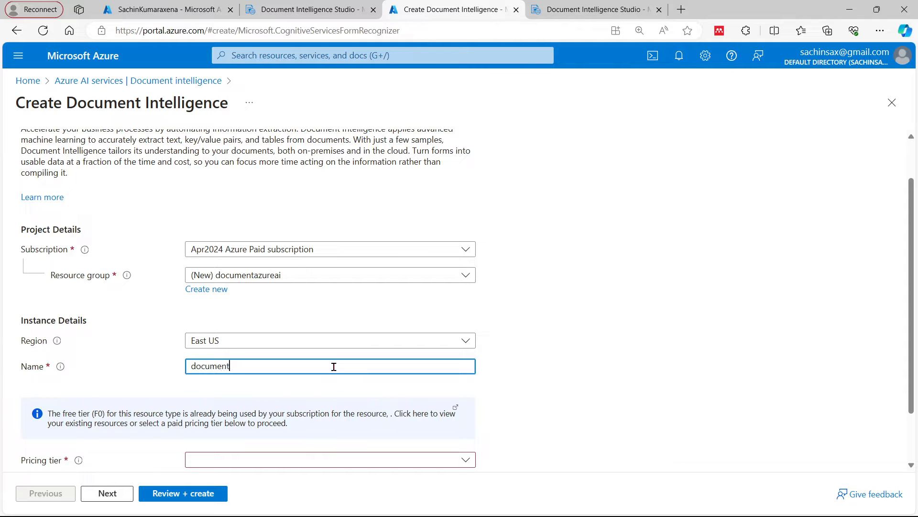
{"action": "type", "text": "name"}
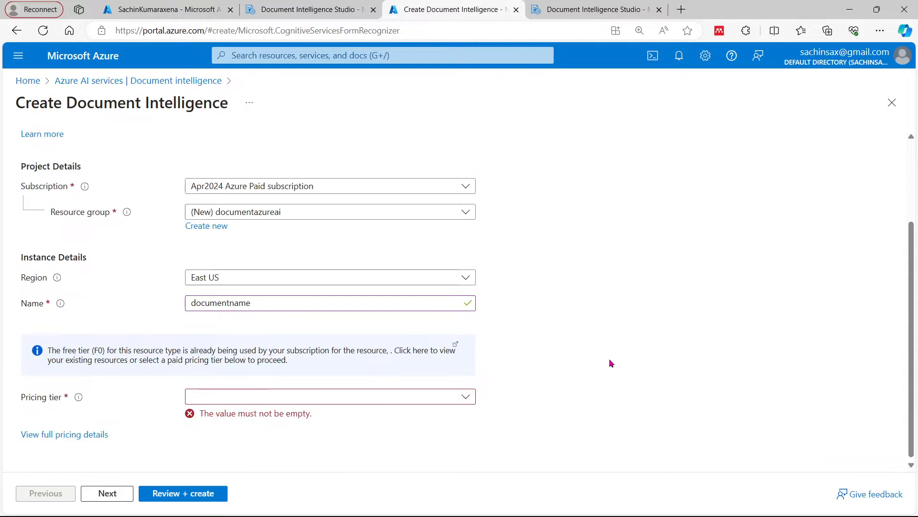
{"action": "left_click", "coordinate": [330, 396]}
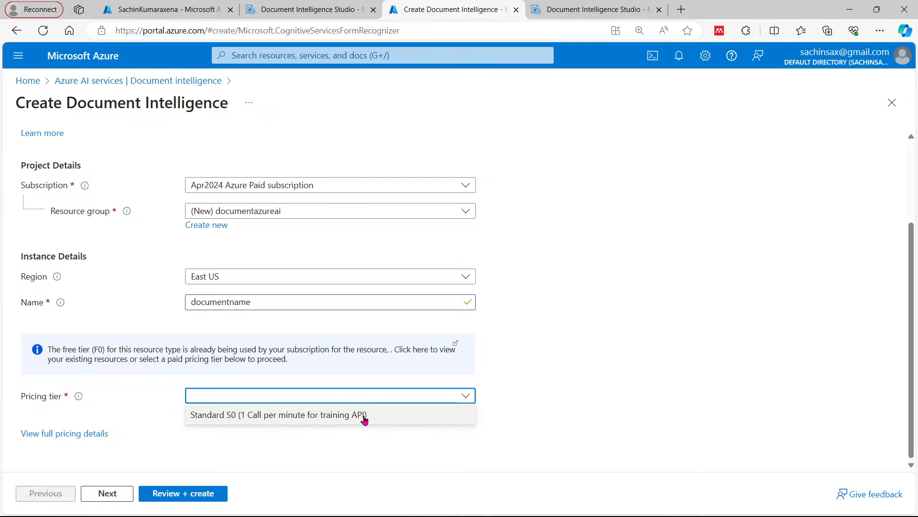
{"action": "left_click", "coordinate": [279, 414]}
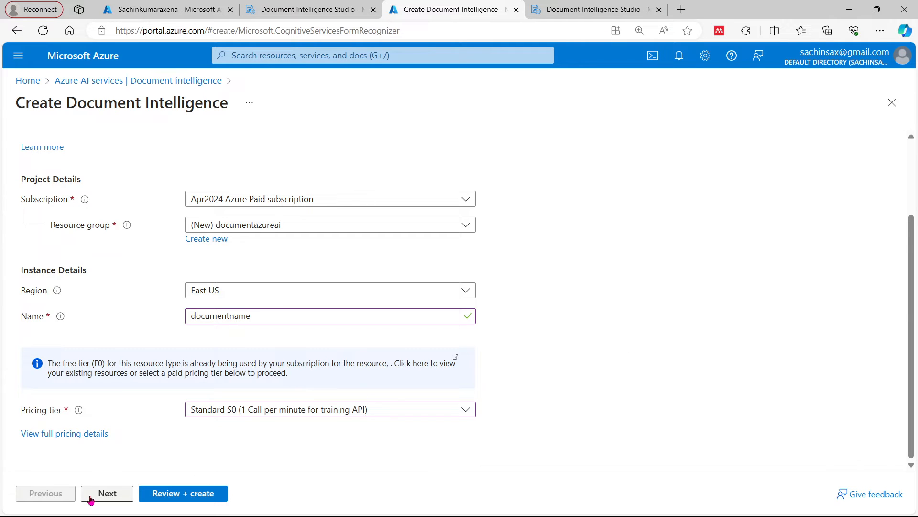
Advance past the Network and Identity tabs with default settings to reach Tags.
{"action": "left_click", "coordinate": [107, 493]}
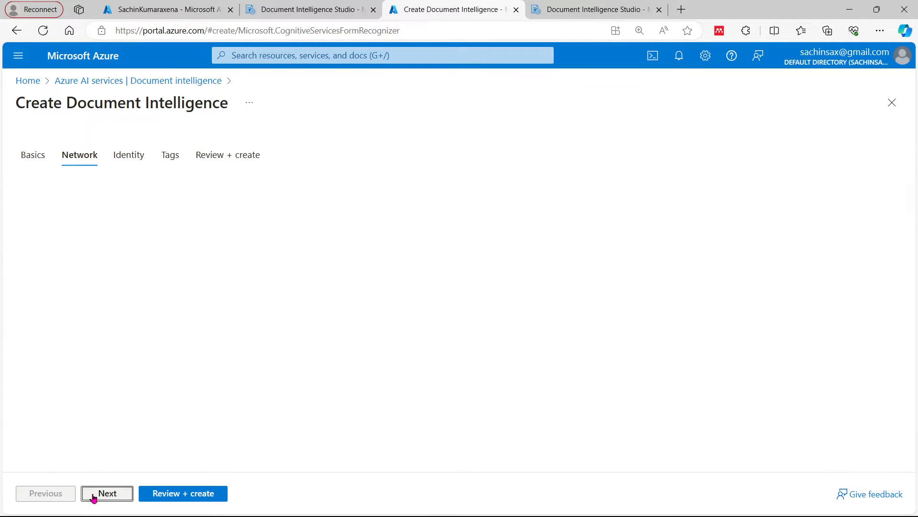
{"action": "left_click", "coordinate": [107, 492]}
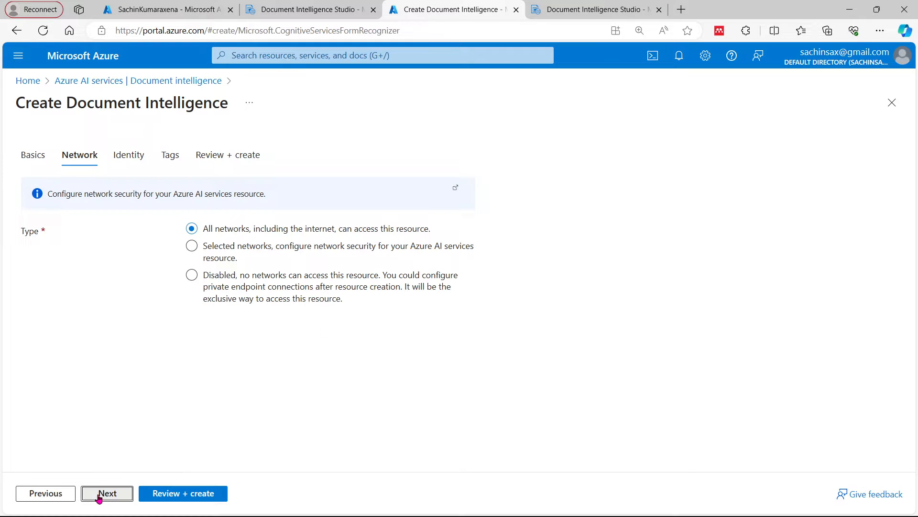
{"action": "left_click", "coordinate": [107, 493]}
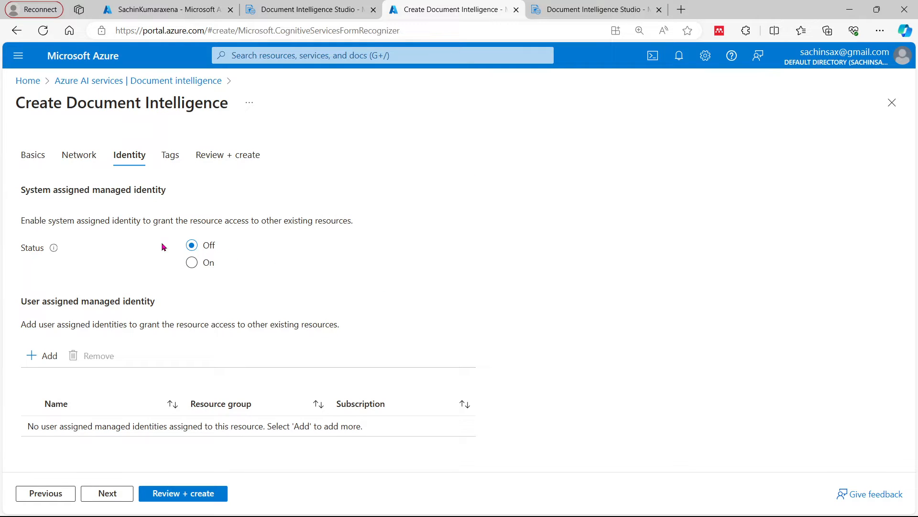
{"action": "mouse_move", "coordinate": [277, 283]}
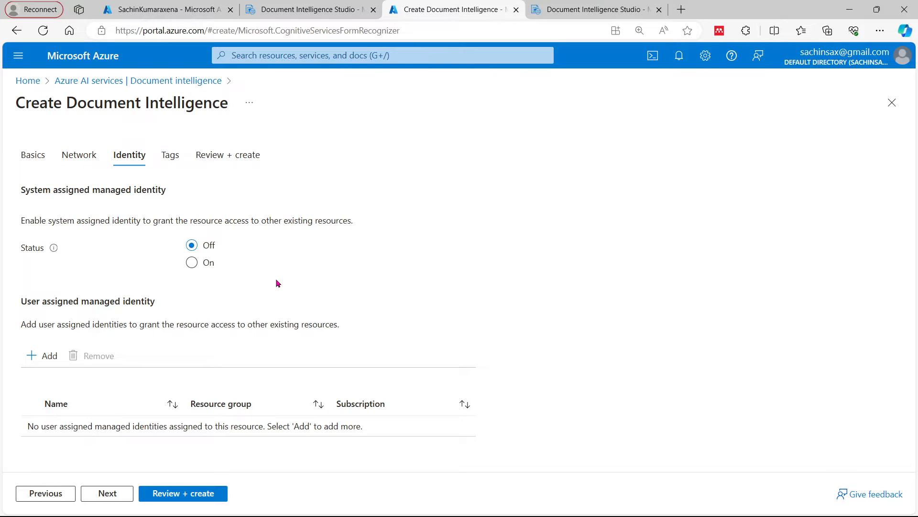
{"action": "mouse_move", "coordinate": [83, 365]}
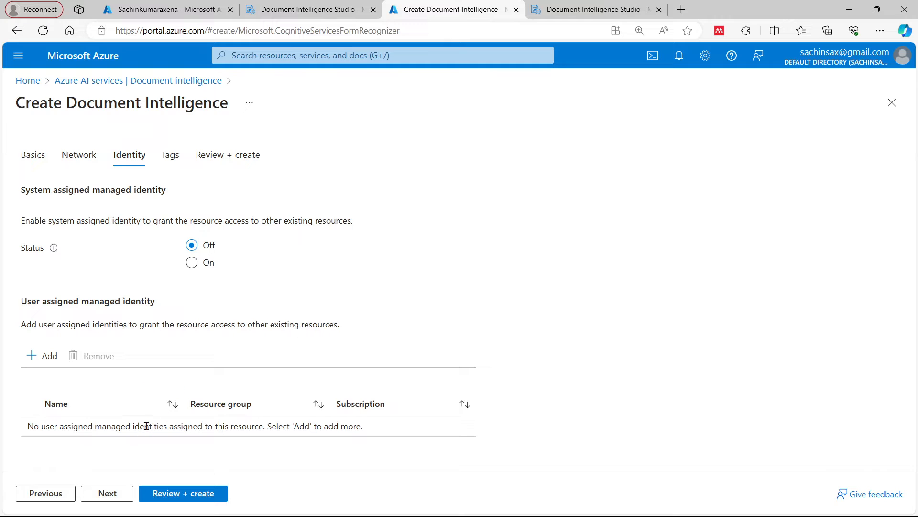
{"action": "left_click", "coordinate": [106, 493]}
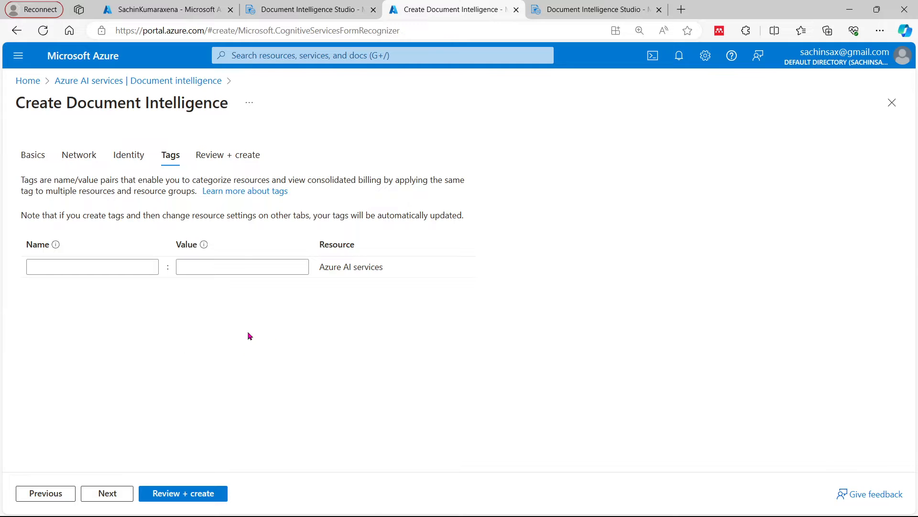
Add the tag doc with value pdf.
{"action": "left_click", "coordinate": [91, 267]}
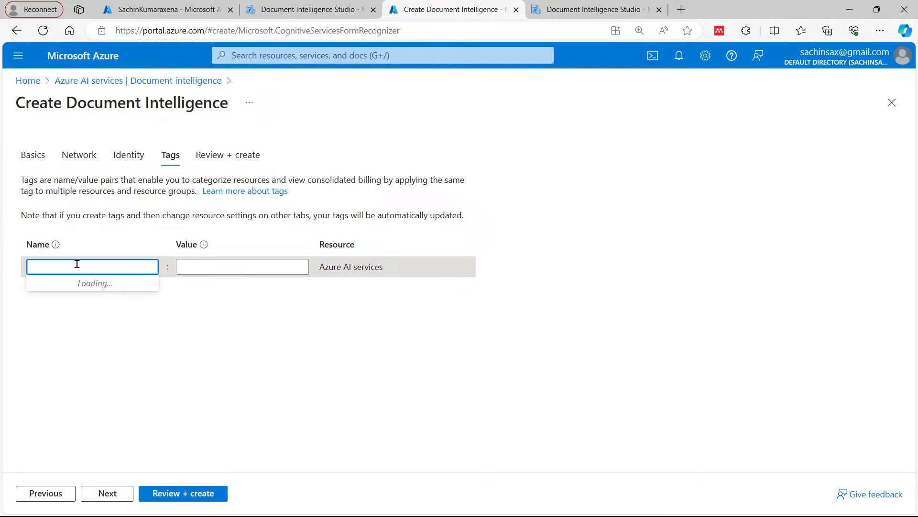
{"action": "type", "text": "doc"}
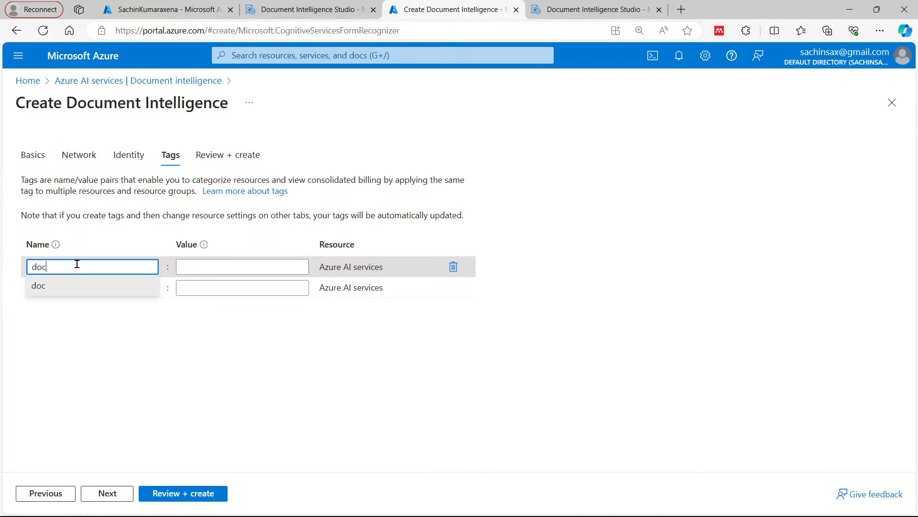
{"action": "left_click", "coordinate": [241, 267]}
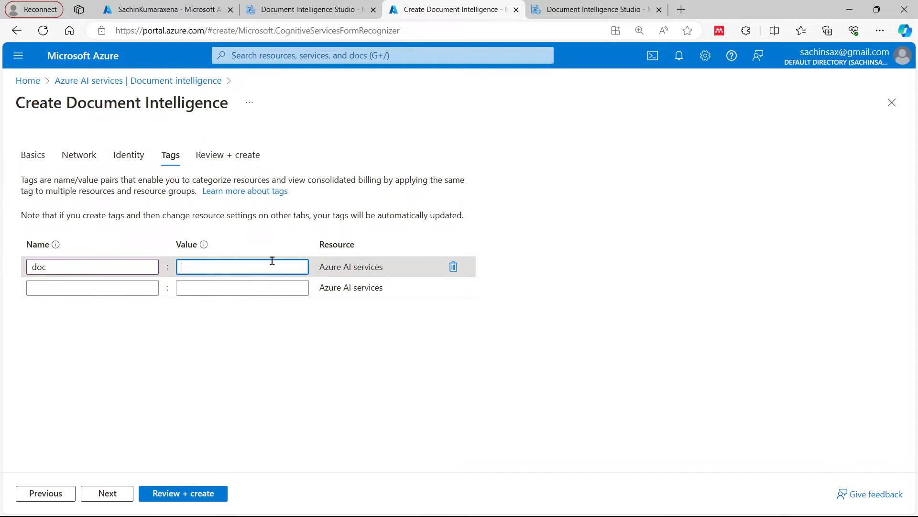
{"action": "type", "text": "pdf"}
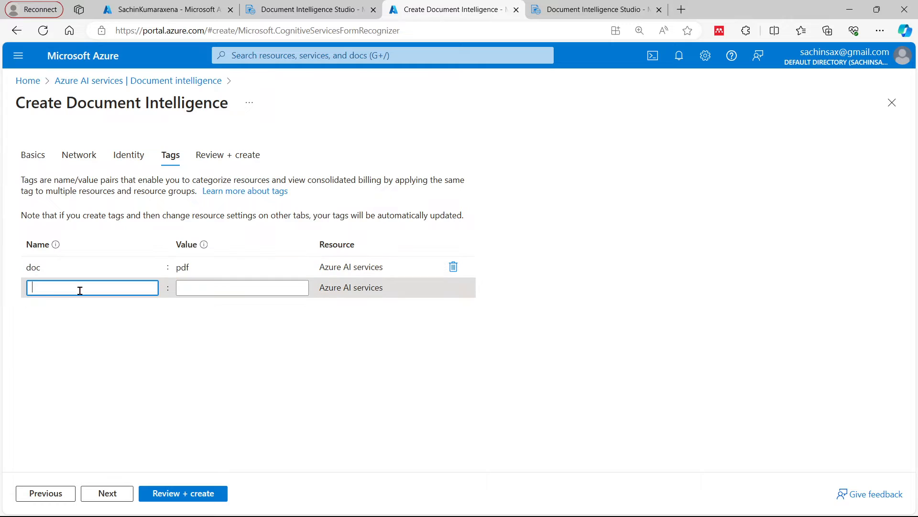
Add the tag report_card with value jpeg and go to Review + create.
{"action": "type", "text": "vide"}
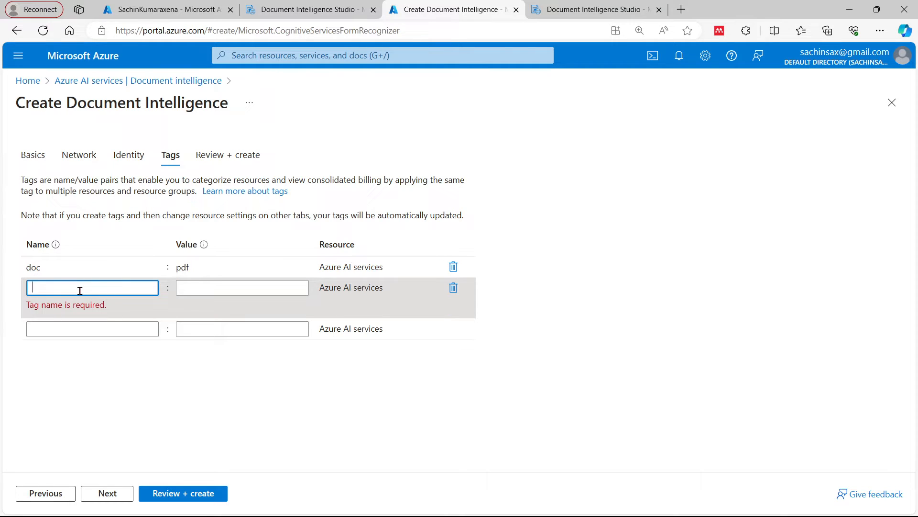
{"action": "type", "text": "report_card"}
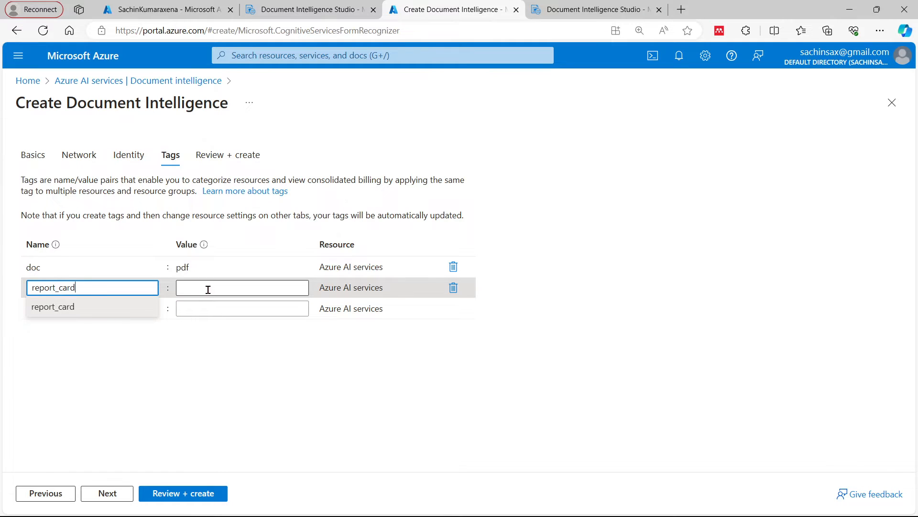
{"action": "type", "text": "jpeg"}
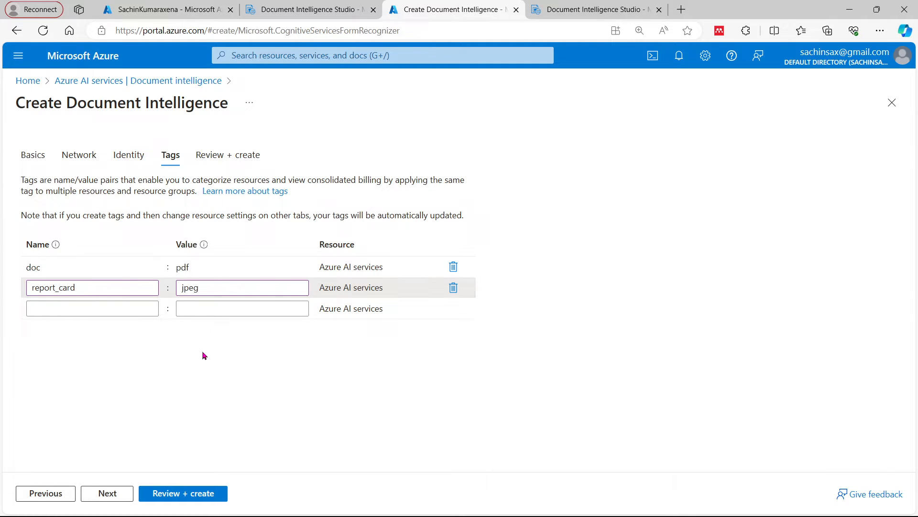
{"action": "left_click", "coordinate": [242, 308]}
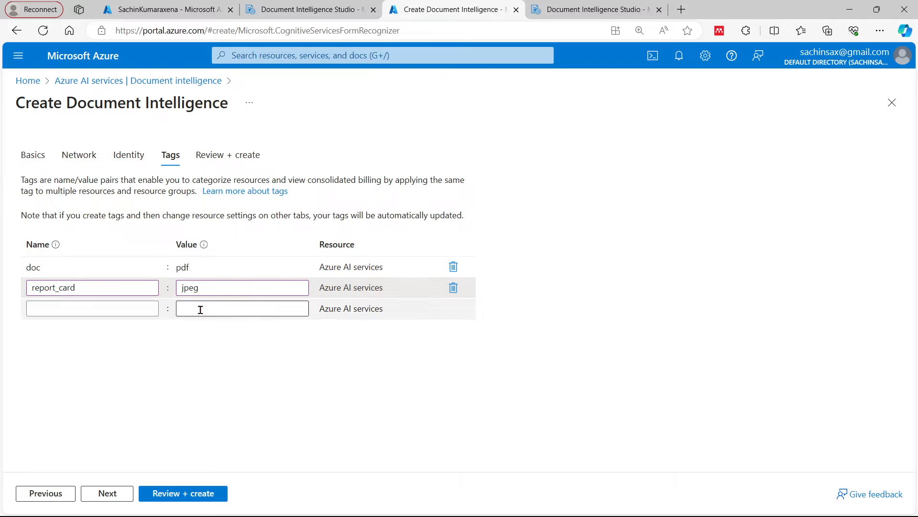
{"action": "mouse_move", "coordinate": [110, 486]}
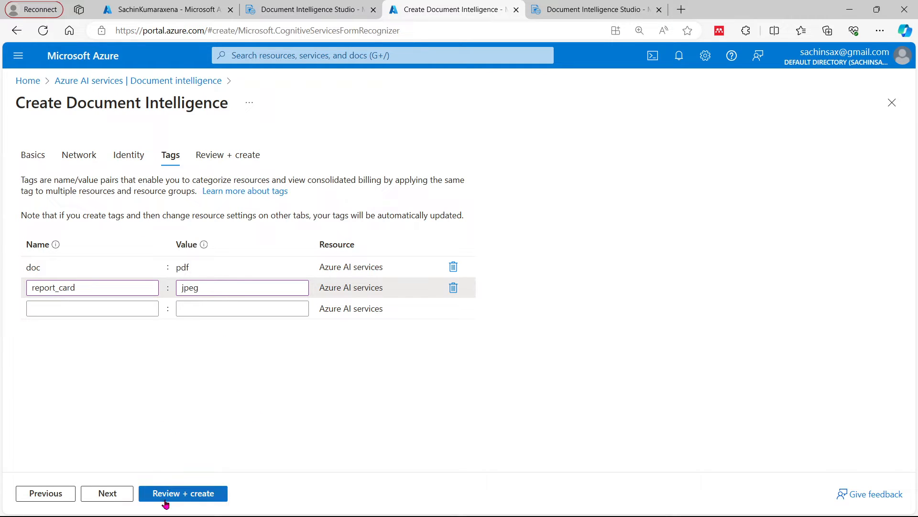
{"action": "left_click", "coordinate": [182, 493]}
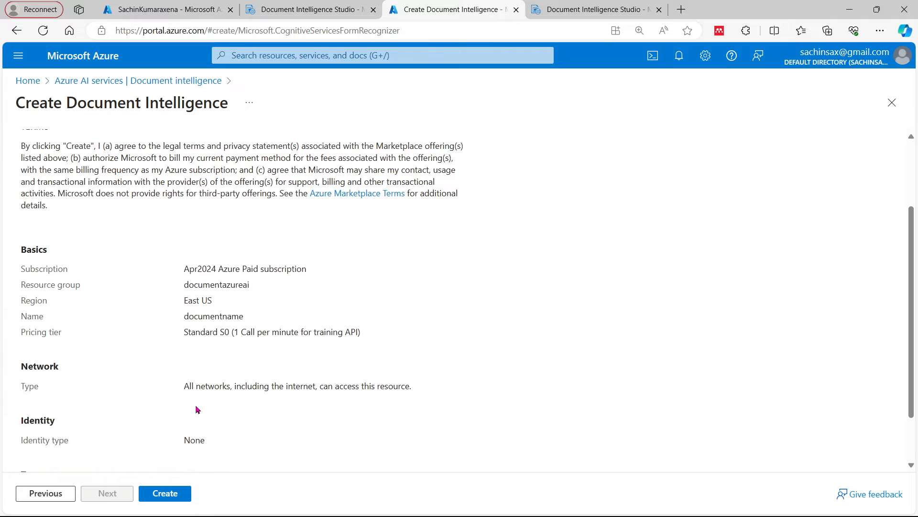
Submit creation of the documentname resource in documentazureai.
{"action": "left_click", "coordinate": [165, 493]}
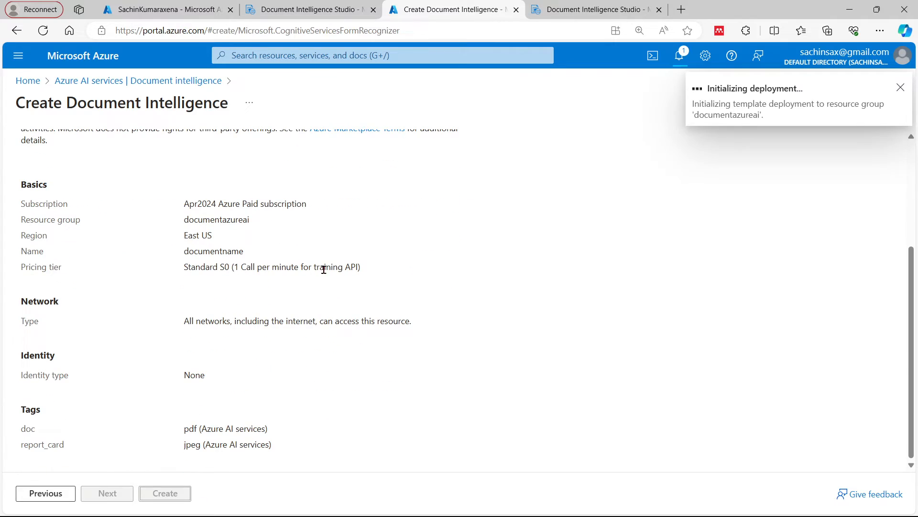
{"action": "mouse_move", "coordinate": [489, 274]}
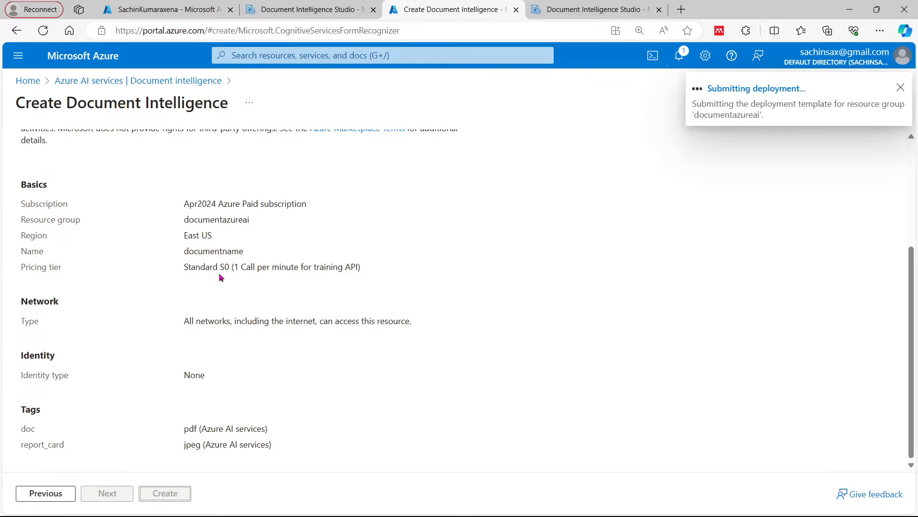
{"action": "mouse_move", "coordinate": [508, 228]}
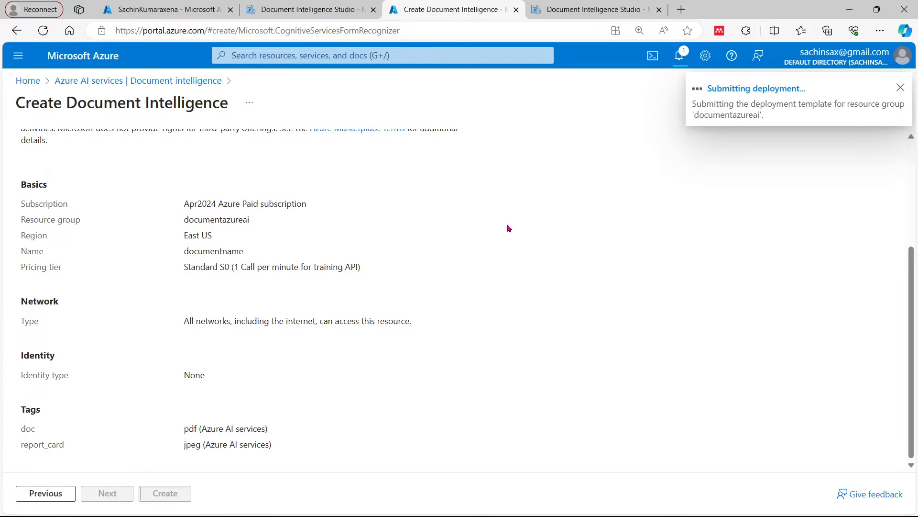
{"action": "left_click", "coordinate": [165, 493]}
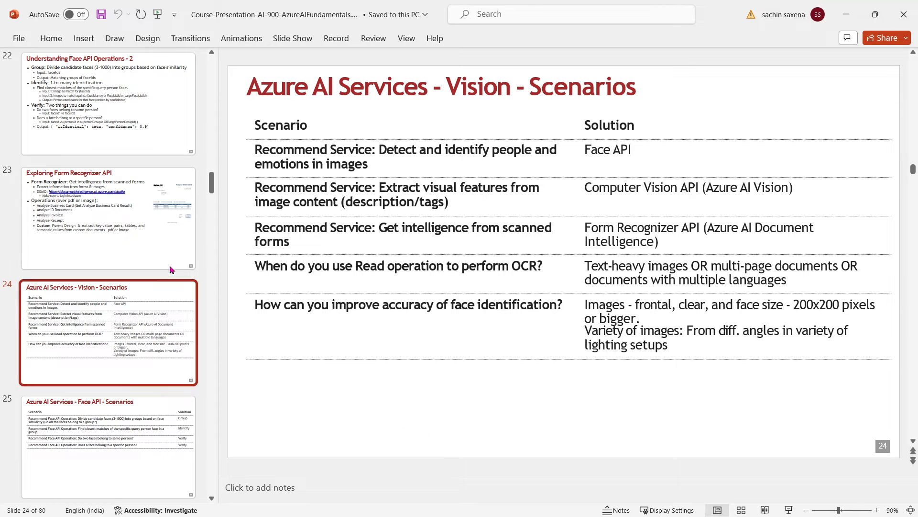
Open slide 23 and follow its documentintelligence.ai.azure.com/studio demo link.
{"action": "left_click", "coordinate": [108, 218]}
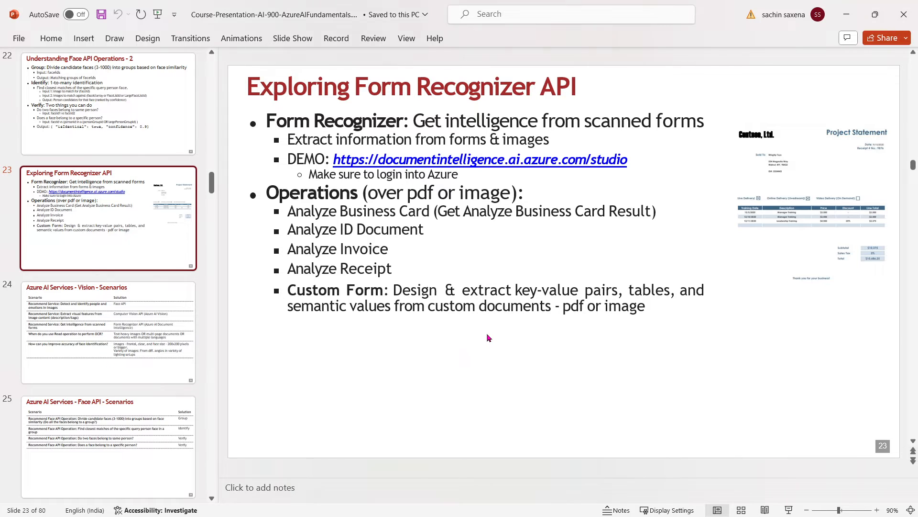
{"action": "mouse_move", "coordinate": [433, 159]}
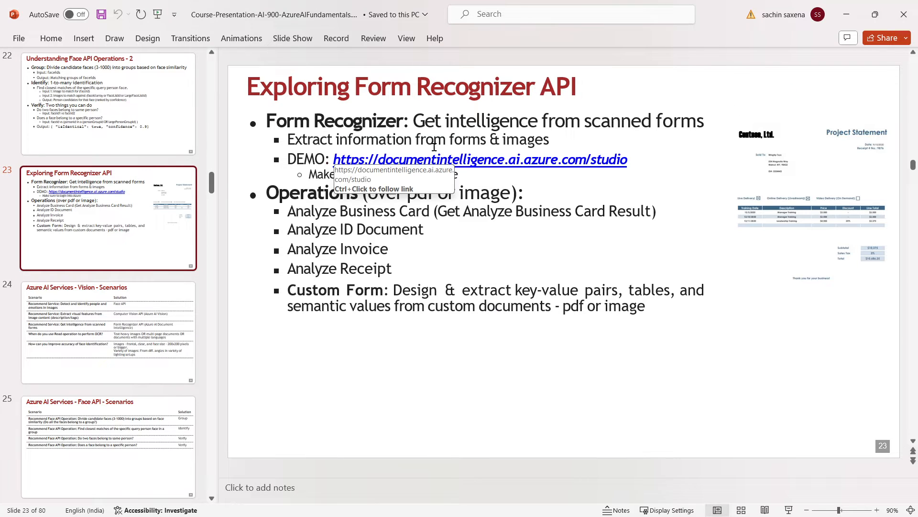
{"action": "double_click", "coordinate": [498, 139]}
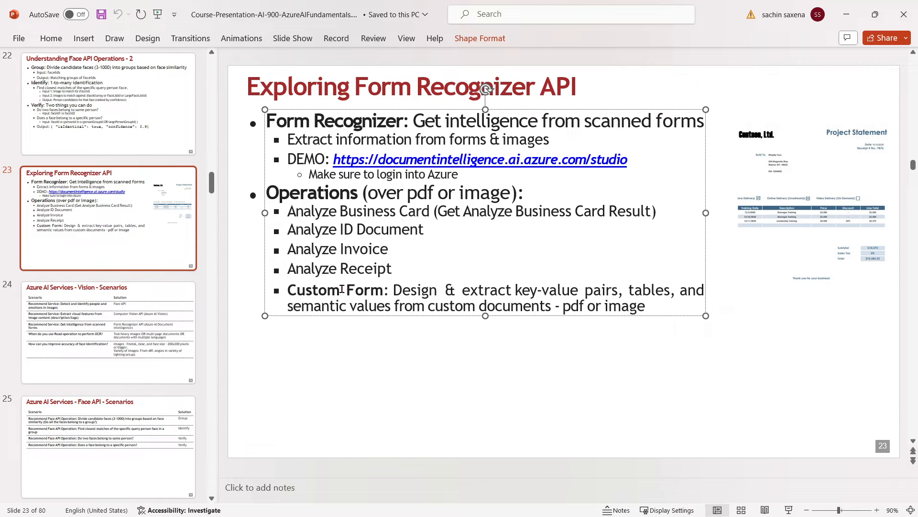
{"action": "left_click", "coordinate": [107, 218]}
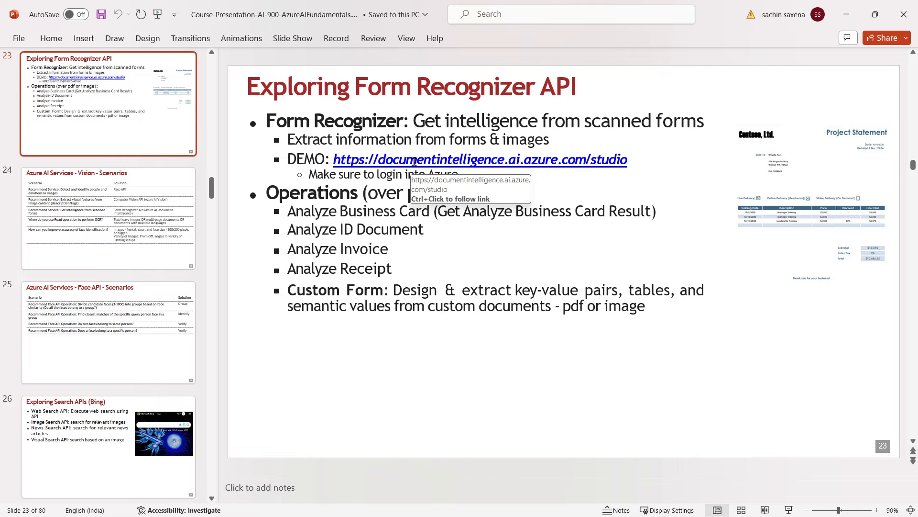
{"action": "mouse_move", "coordinate": [551, 159]}
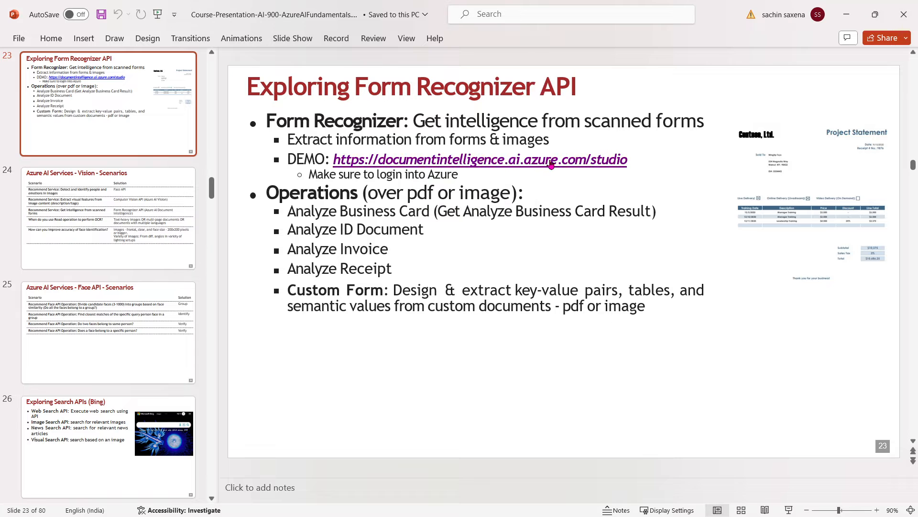
{"action": "left_click", "coordinate": [480, 160]}
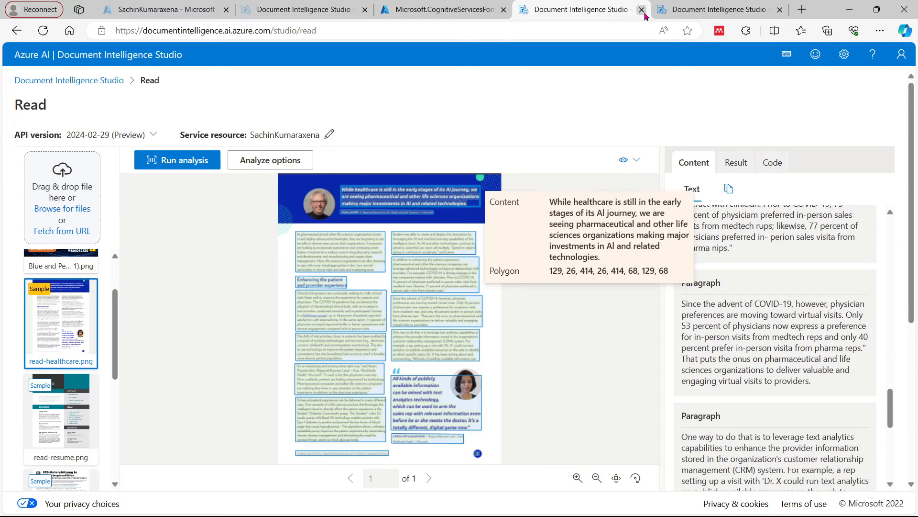
{"action": "left_click", "coordinate": [640, 10]}
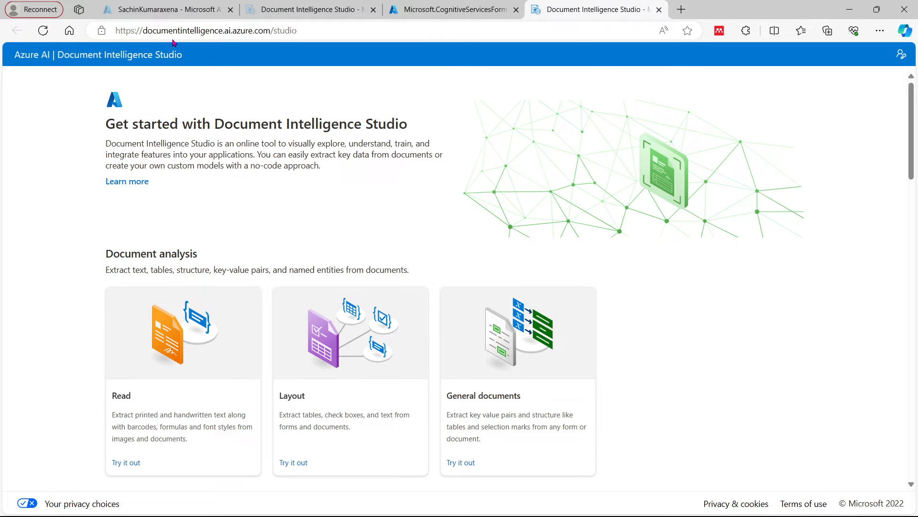
{"action": "mouse_move", "coordinate": [81, 308]}
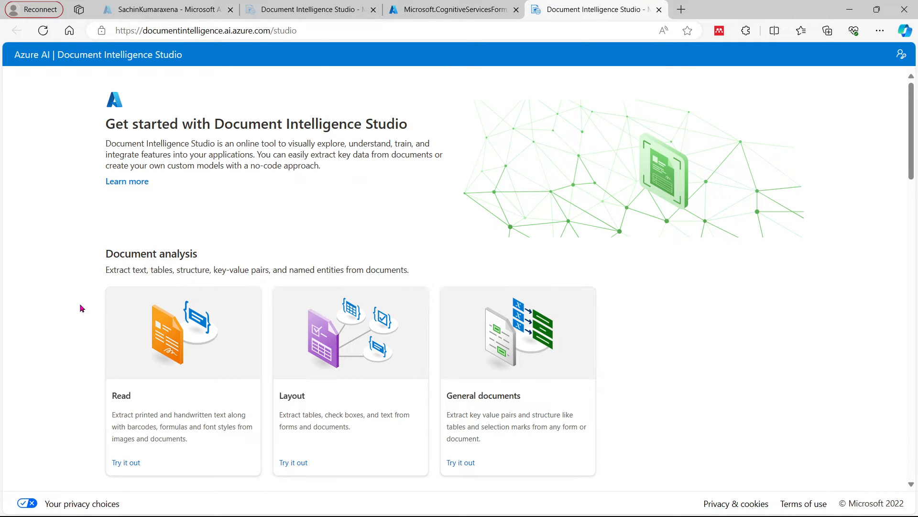
{"action": "scroll", "scroll_direction": "down", "scroll_amount": 3}
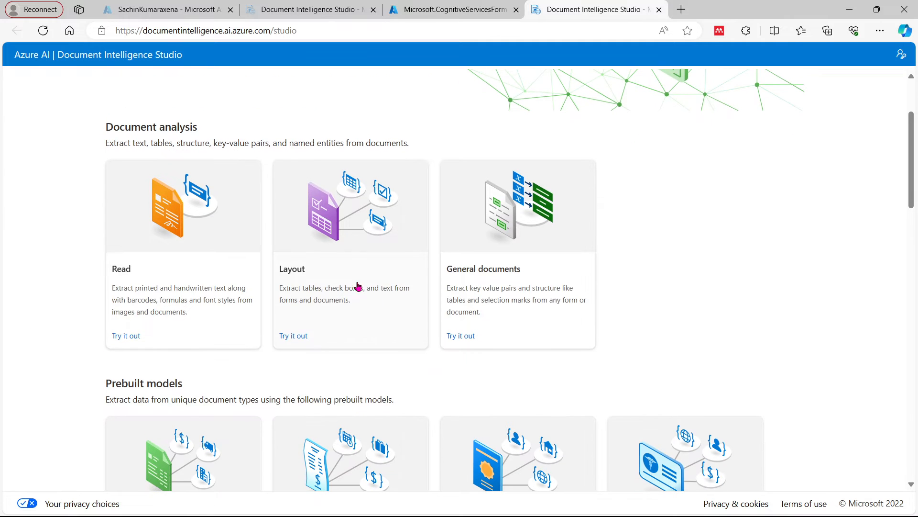
{"action": "scroll", "scroll_direction": "down", "scroll_amount": 3}
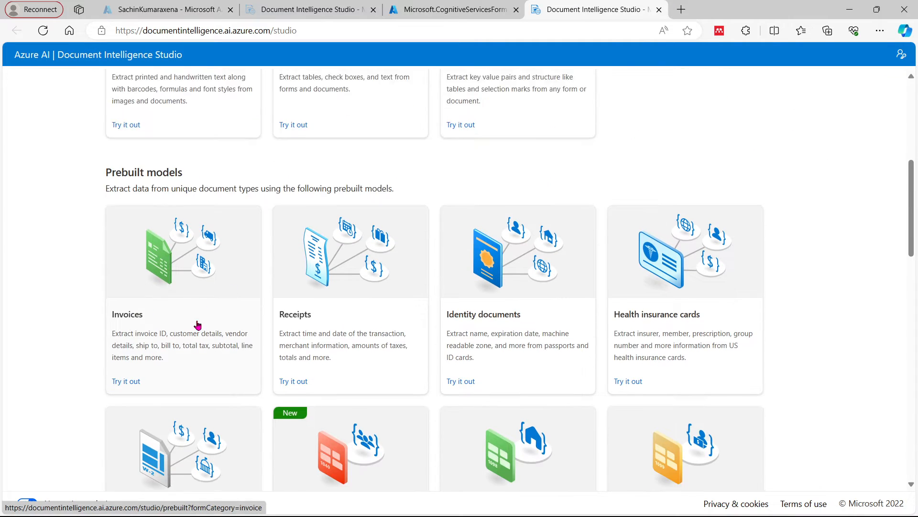
{"action": "scroll", "scroll_direction": "down", "scroll_amount": 3}
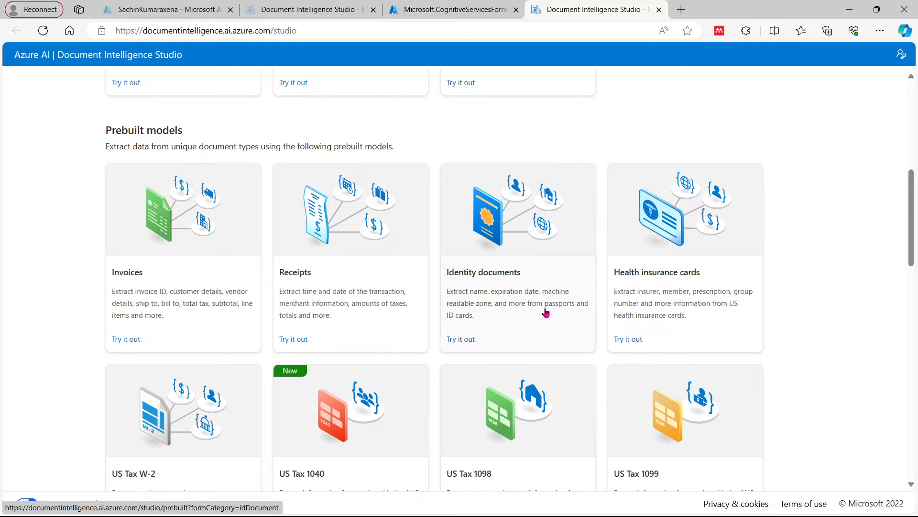
{"action": "scroll", "scroll_direction": "down", "scroll_amount": 3}
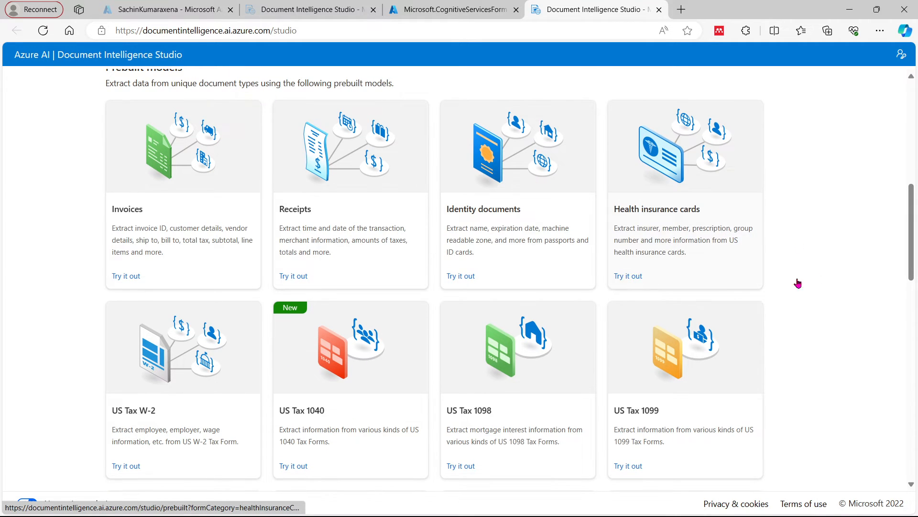
{"action": "mouse_move", "coordinate": [744, 289]}
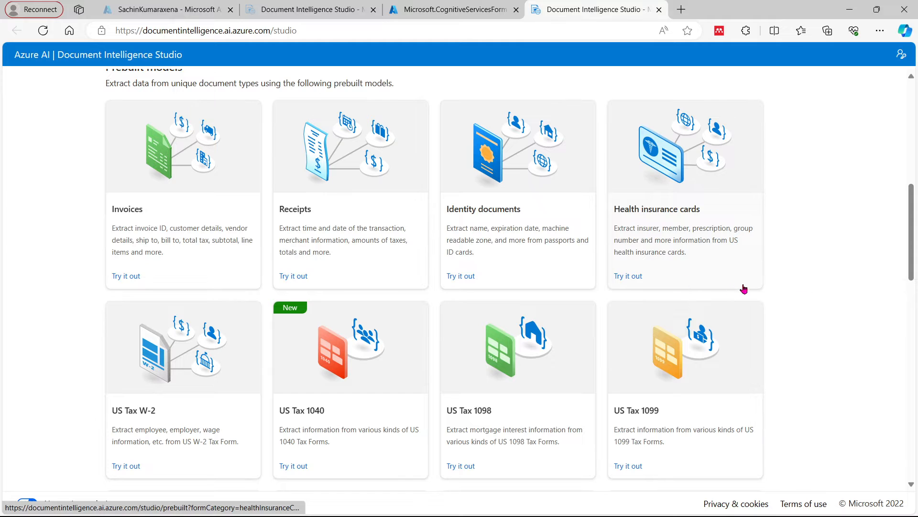
{"action": "scroll", "scroll_direction": "down", "scroll_amount": 3}
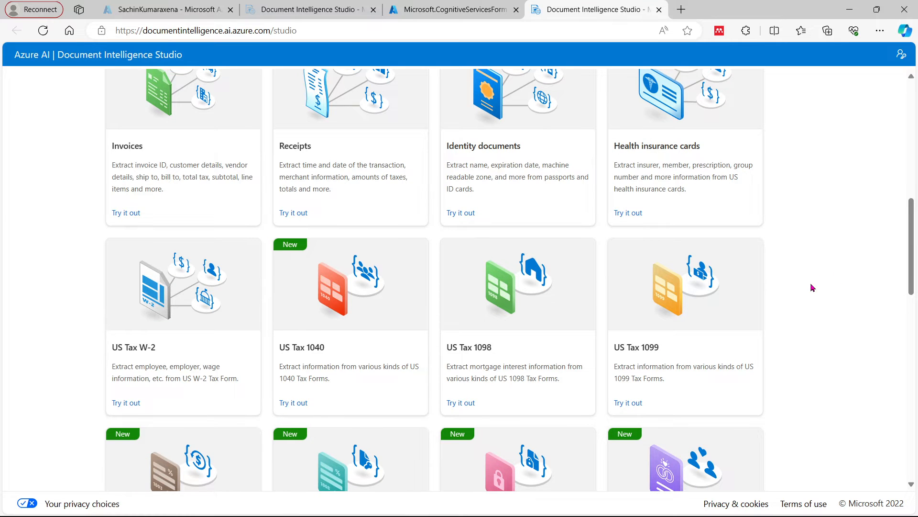
{"action": "scroll", "scroll_direction": "down", "scroll_amount": 3}
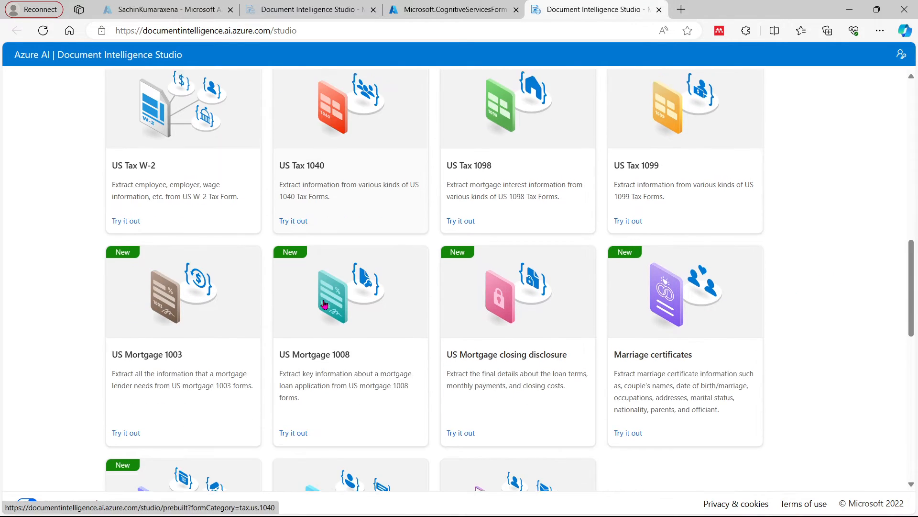
{"action": "scroll", "scroll_direction": "down", "scroll_amount": 3}
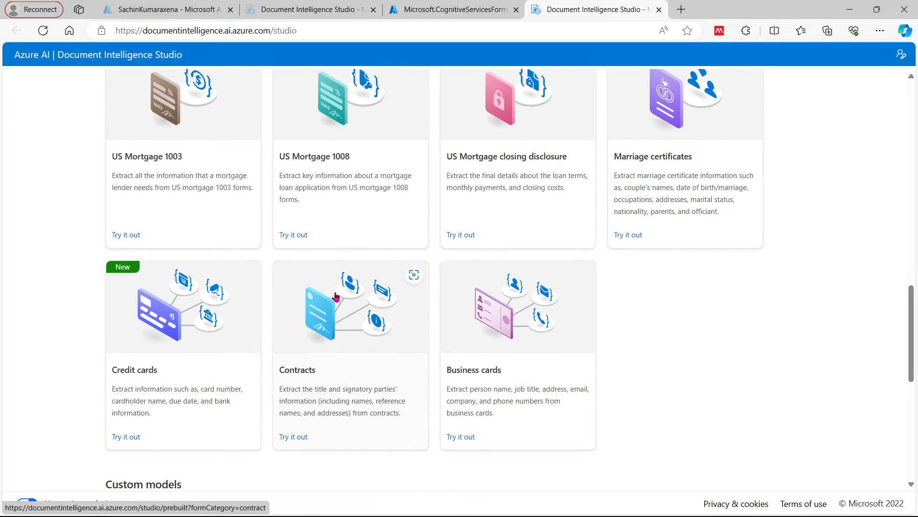
{"action": "scroll", "scroll_direction": "down", "scroll_amount": 3}
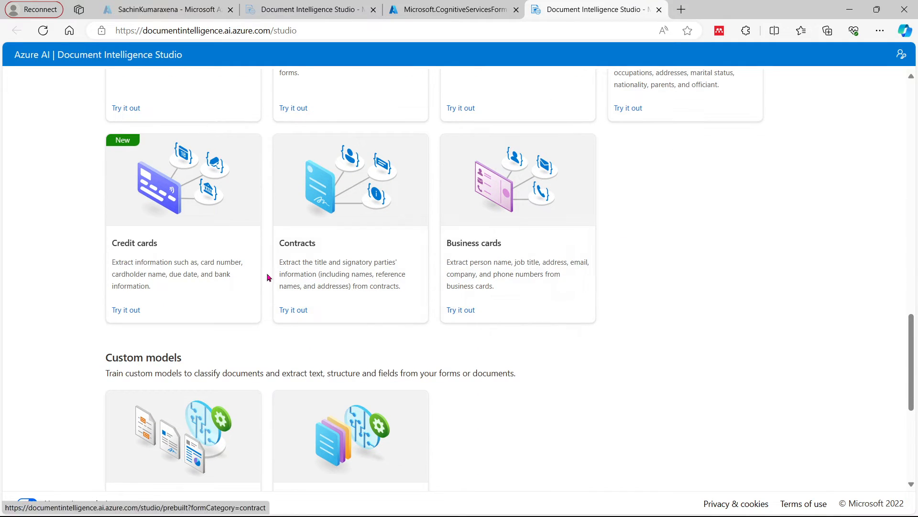
{"action": "scroll", "scroll_direction": "down", "scroll_amount": 3}
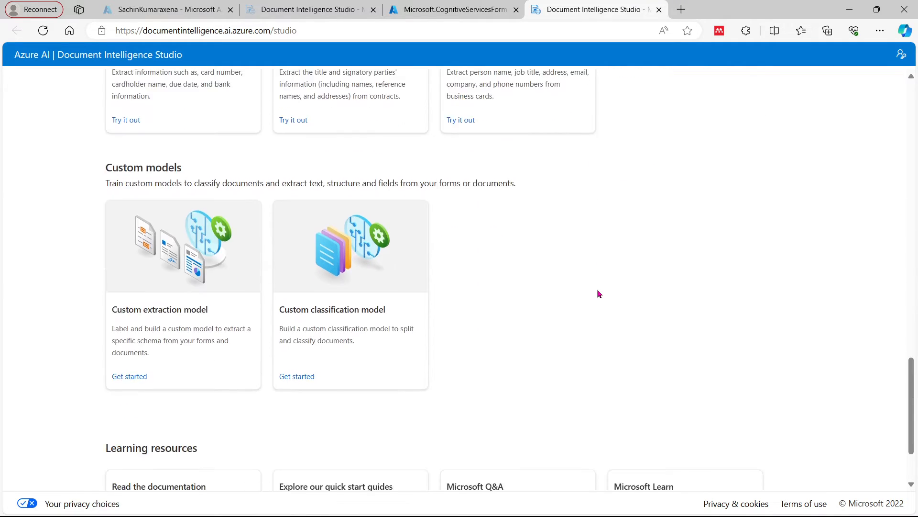
{"action": "scroll", "scroll_direction": "down", "scroll_amount": 3}
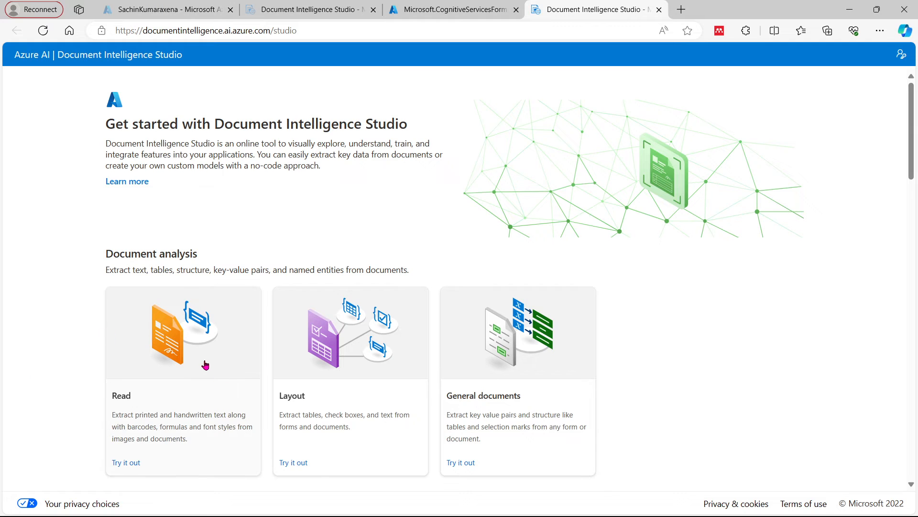
Try out the Read model, sign in with the first account, then switch to the portal.
{"action": "left_click", "coordinate": [125, 462]}
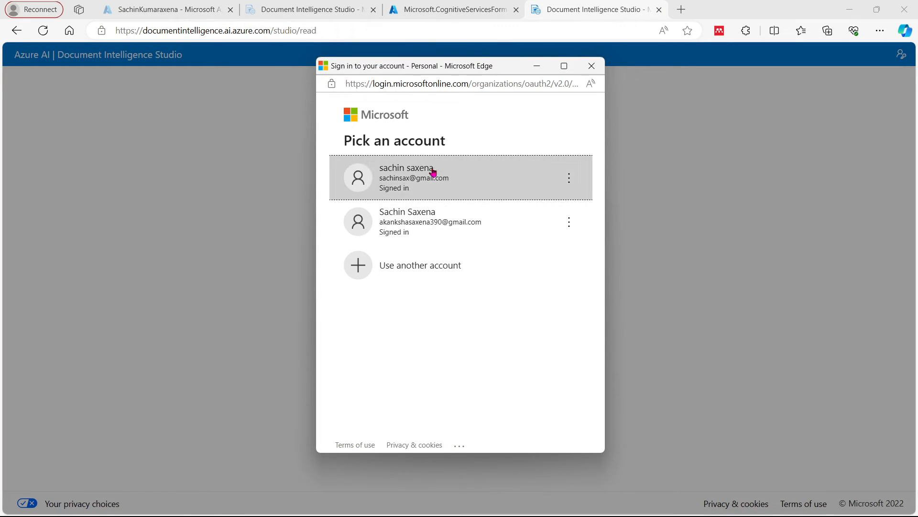
{"action": "left_click", "coordinate": [413, 178]}
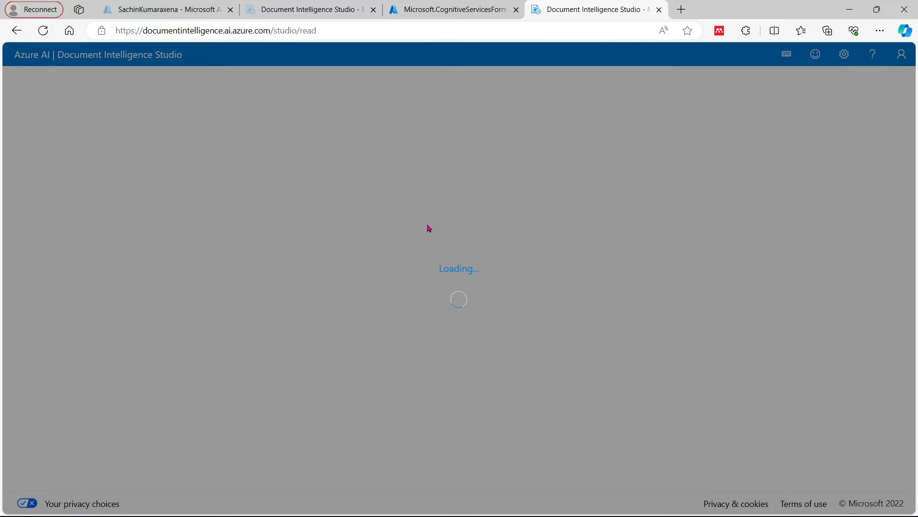
{"action": "mouse_move", "coordinate": [516, 292]}
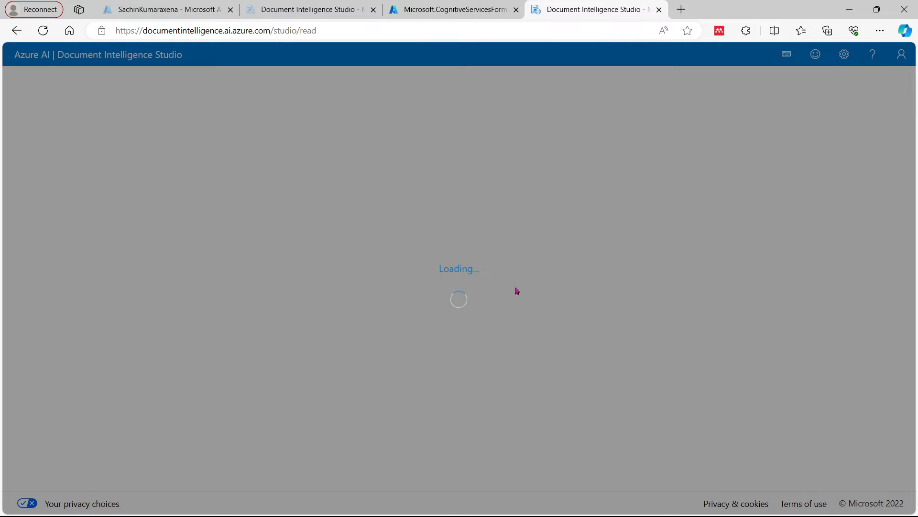
{"action": "left_click", "coordinate": [451, 9]}
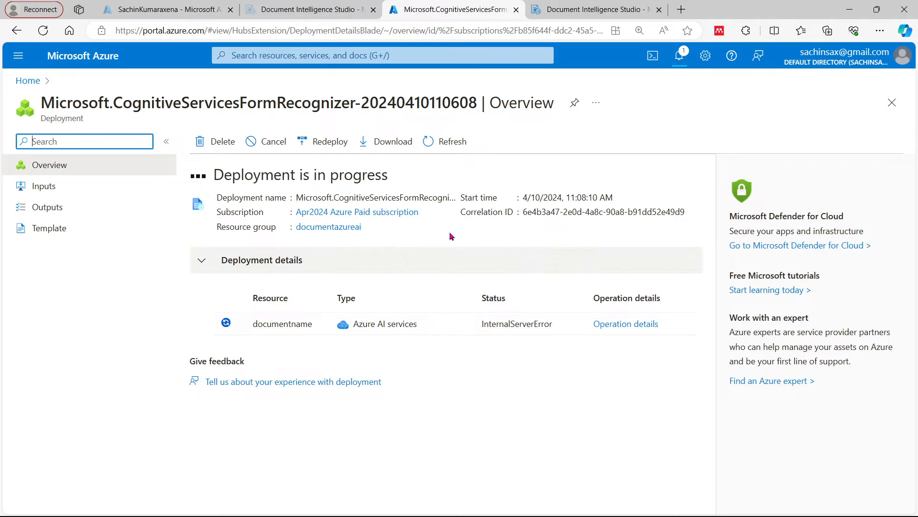
{"action": "left_click", "coordinate": [593, 10]}
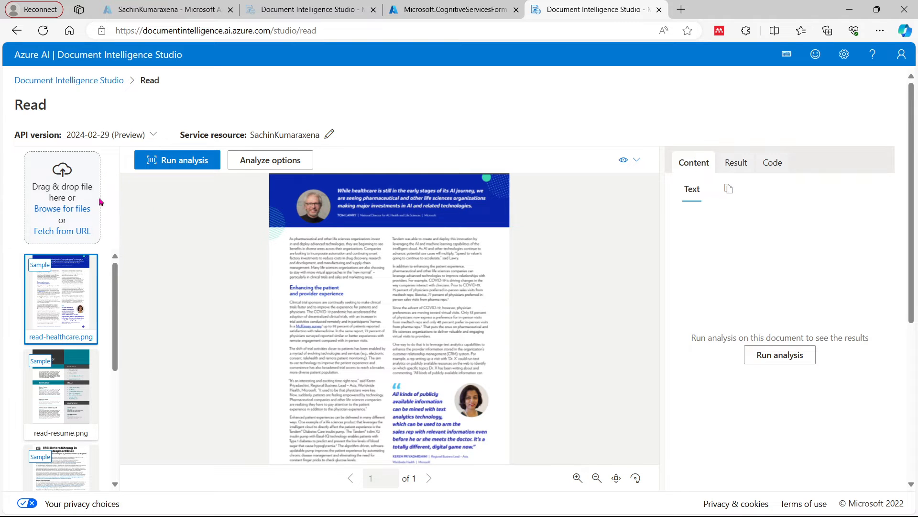
{"action": "mouse_move", "coordinate": [62, 80]}
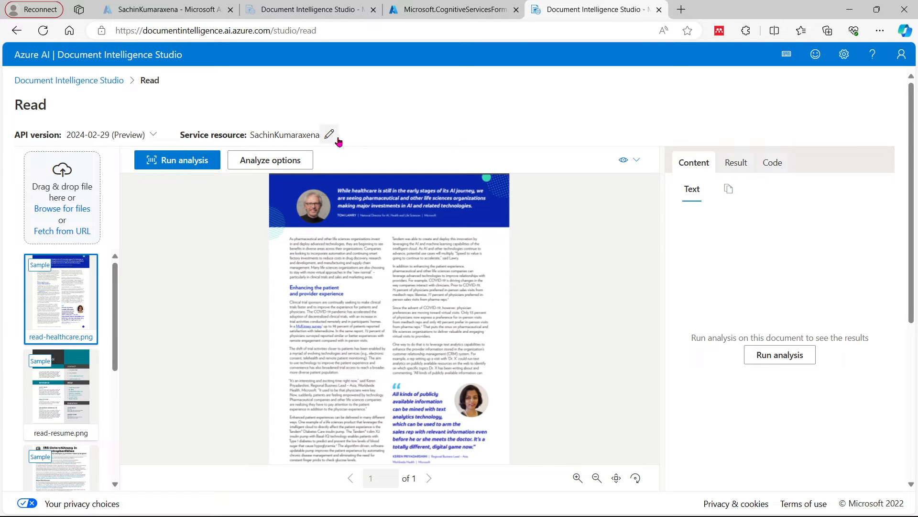
Open the Use service endpoint and key dialog and select the endpoint field.
{"action": "left_click", "coordinate": [328, 135]}
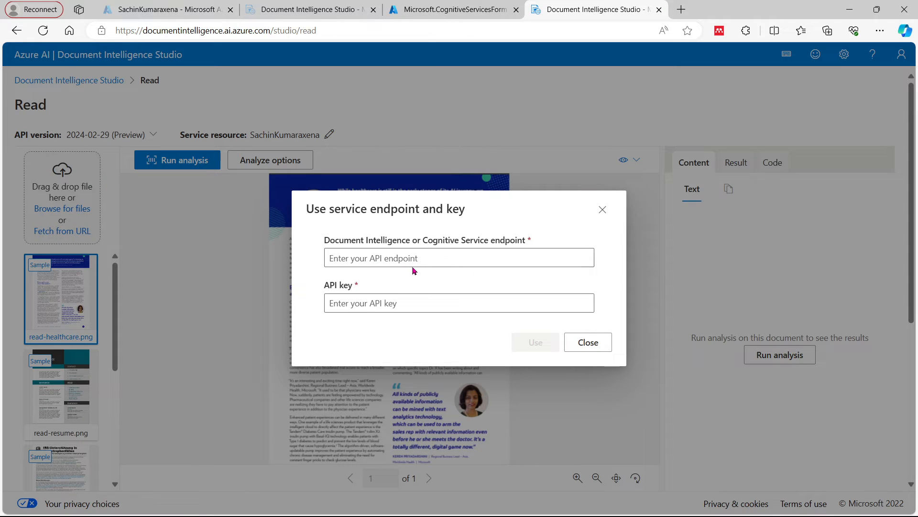
{"action": "left_click", "coordinate": [459, 258]}
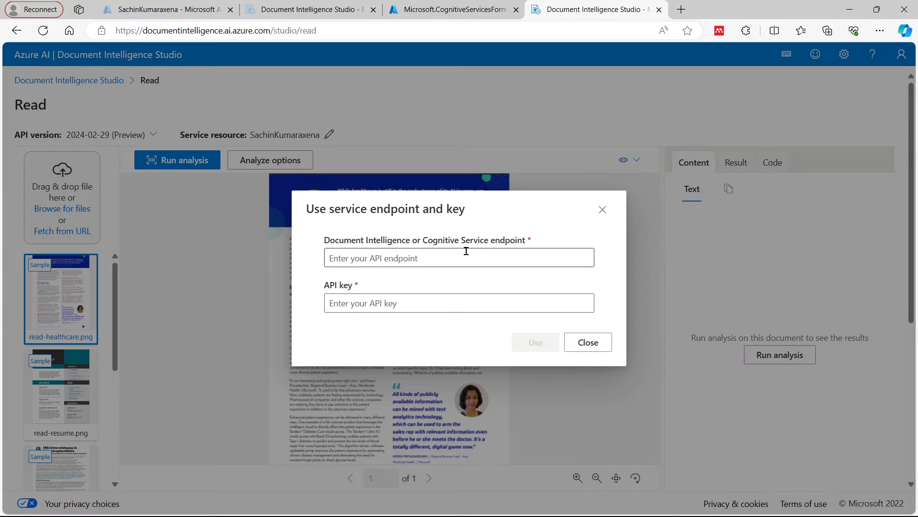
{"action": "left_click", "coordinate": [458, 258]}
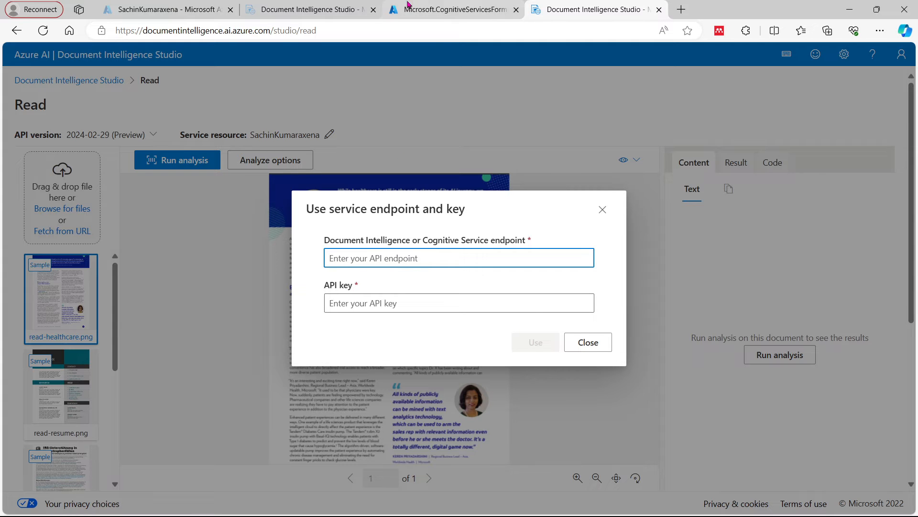
Copy the SachinKumaraxena resource's endpoint URL from its Keys and Endpoint page in the Azure portal.
{"action": "left_click", "coordinate": [454, 9]}
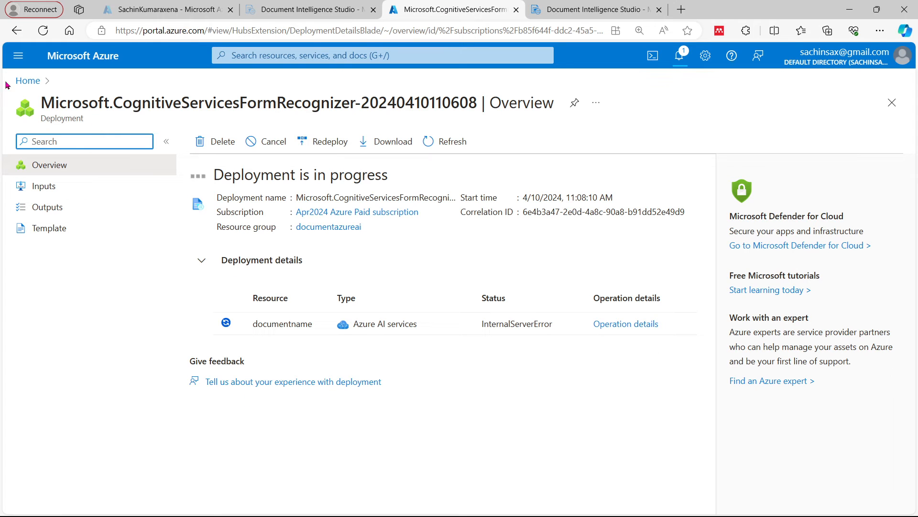
{"action": "left_click", "coordinate": [27, 80]}
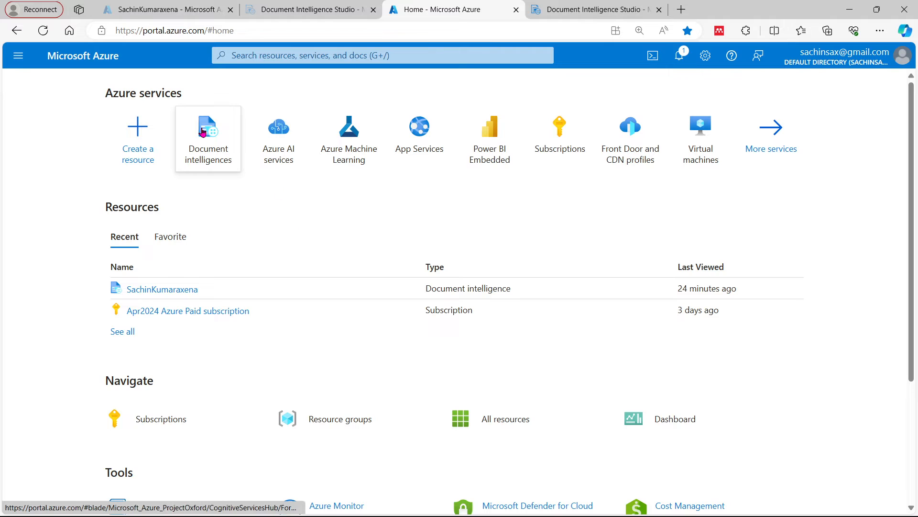
{"action": "left_click", "coordinate": [208, 139]}
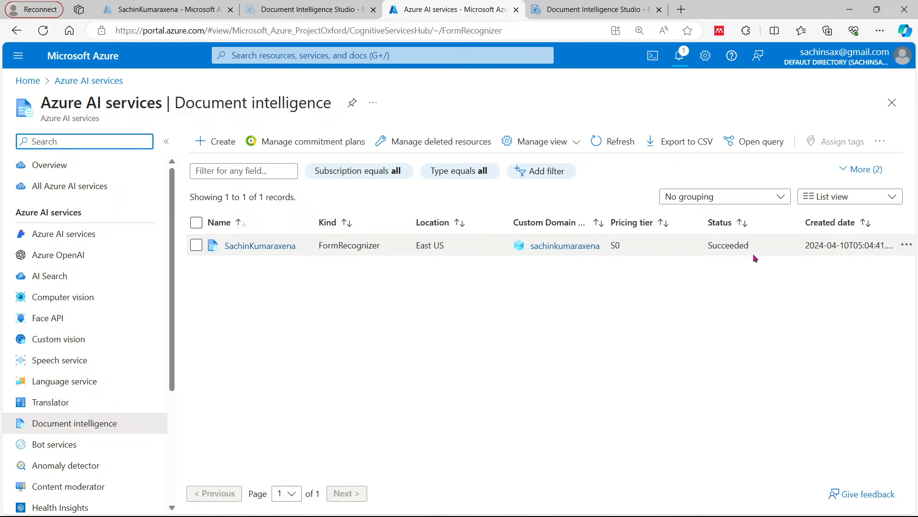
{"action": "left_click", "coordinate": [260, 245]}
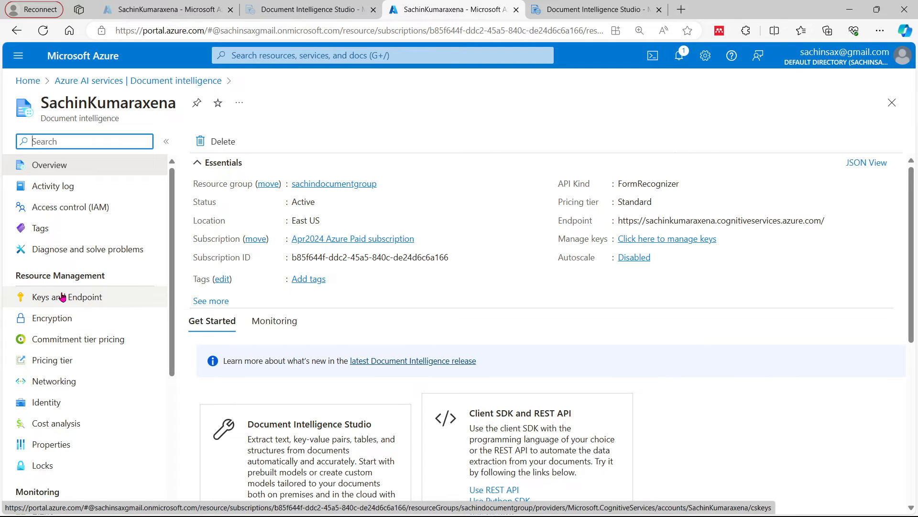
{"action": "left_click", "coordinate": [67, 296]}
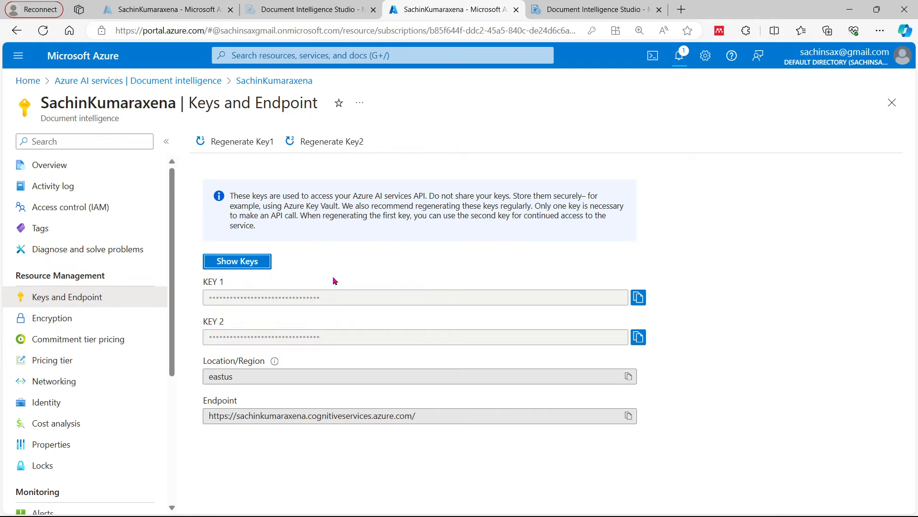
{"action": "mouse_move", "coordinate": [628, 416]}
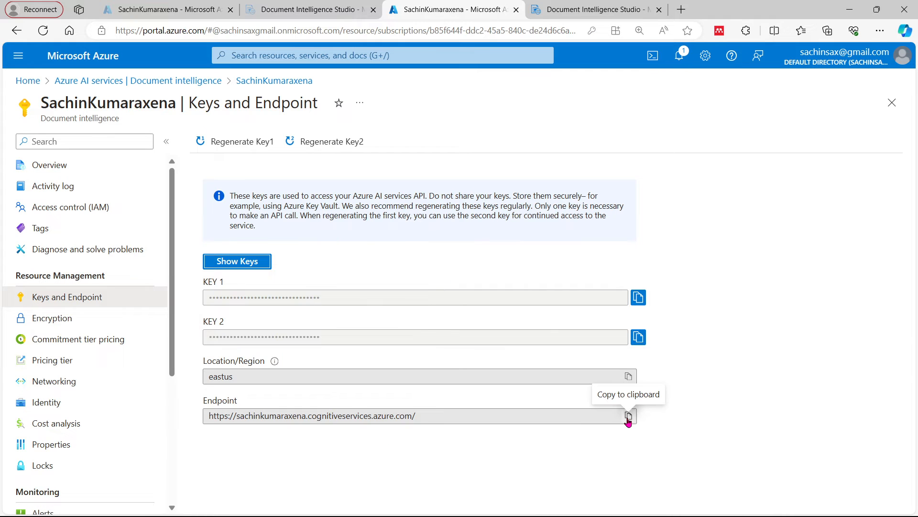
{"action": "left_click", "coordinate": [593, 9]}
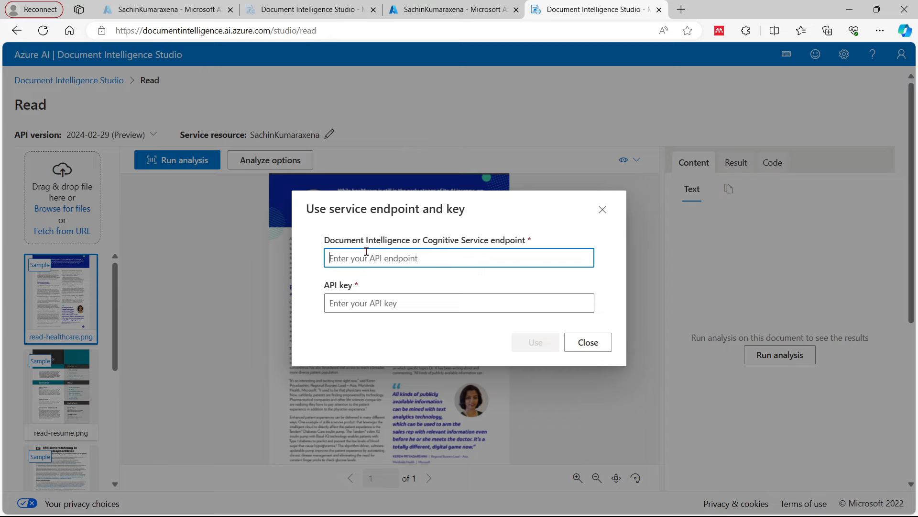
{"action": "left_click", "coordinate": [628, 416]}
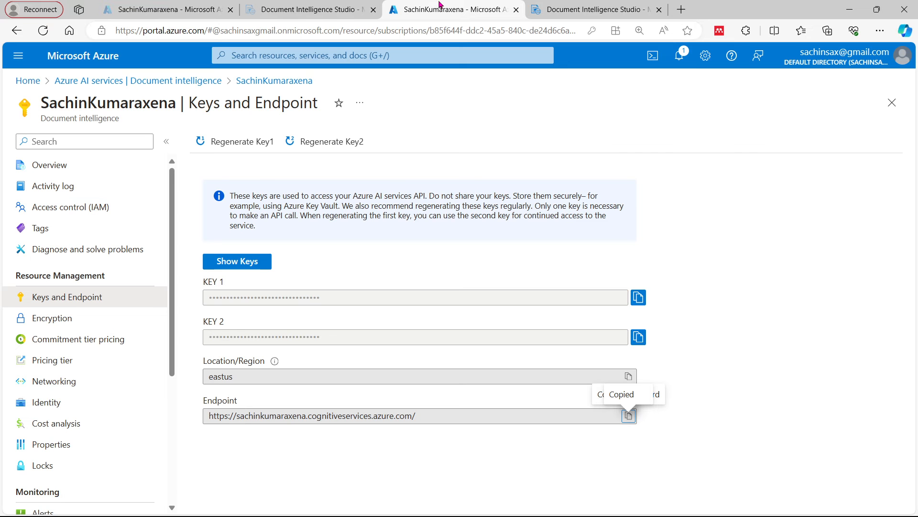
{"action": "mouse_move", "coordinate": [280, 353]}
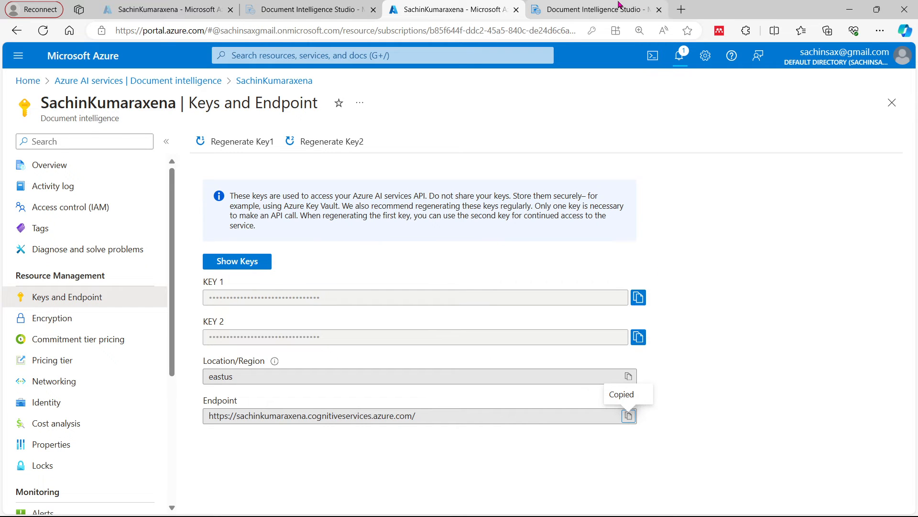
{"action": "left_click", "coordinate": [593, 9]}
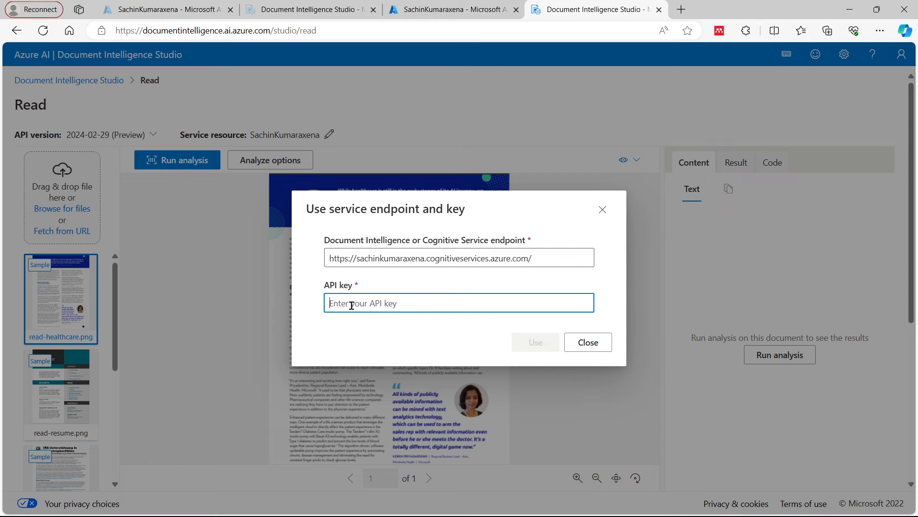
{"action": "left_click", "coordinate": [451, 10]}
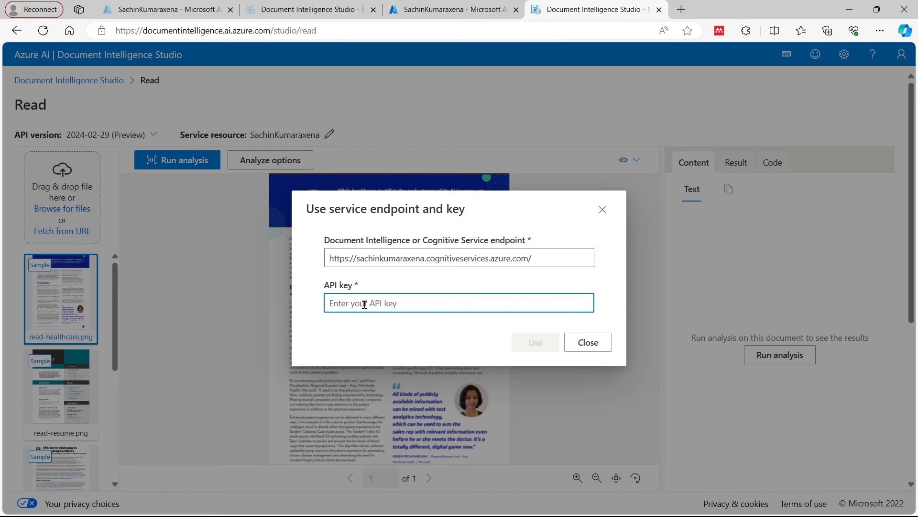
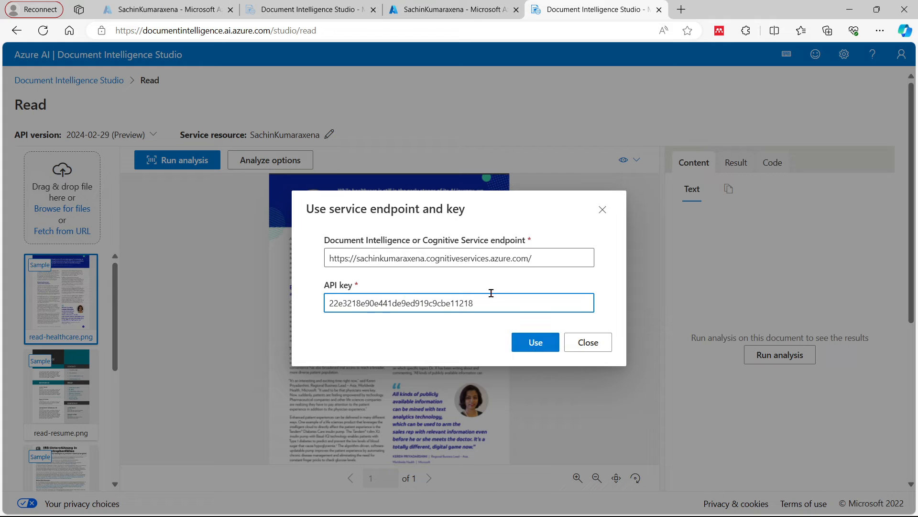
{"action": "mouse_move", "coordinate": [444, 329]}
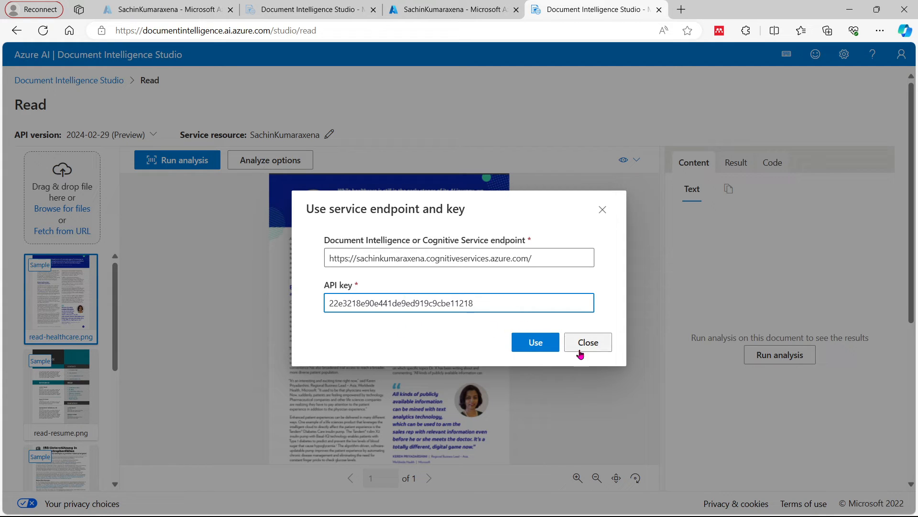
{"action": "mouse_move", "coordinate": [579, 334]}
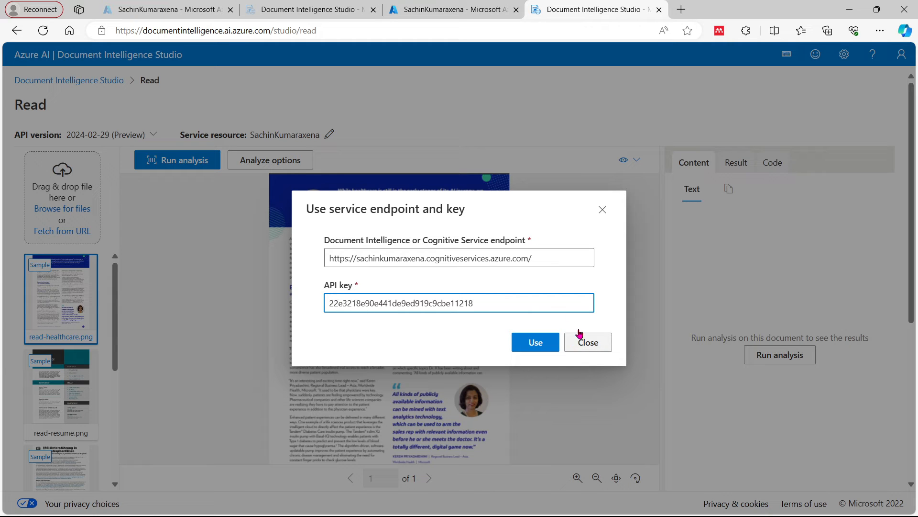
{"action": "mouse_move", "coordinate": [602, 211]}
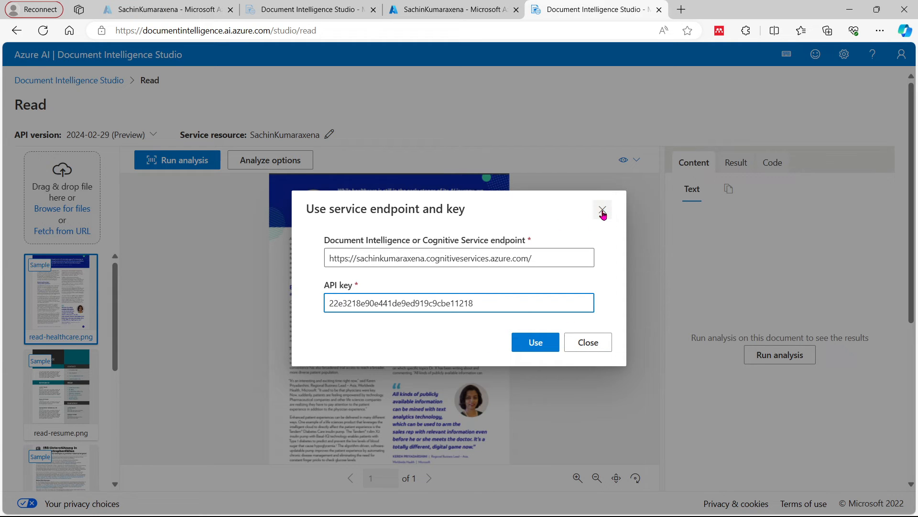
Close the endpoint form, sign in with the first account, and open the Layout model page.
{"action": "left_click", "coordinate": [602, 210]}
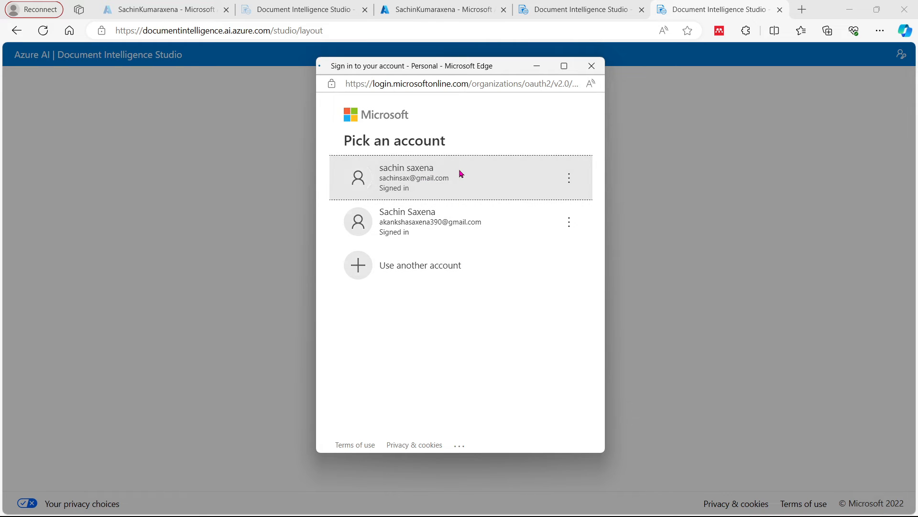
{"action": "left_click", "coordinate": [413, 178]}
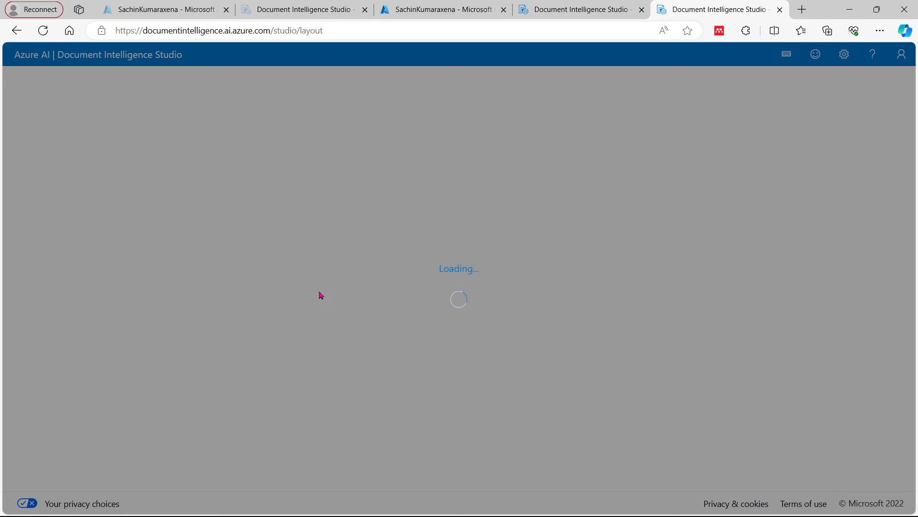
{"action": "mouse_move", "coordinate": [309, 295]}
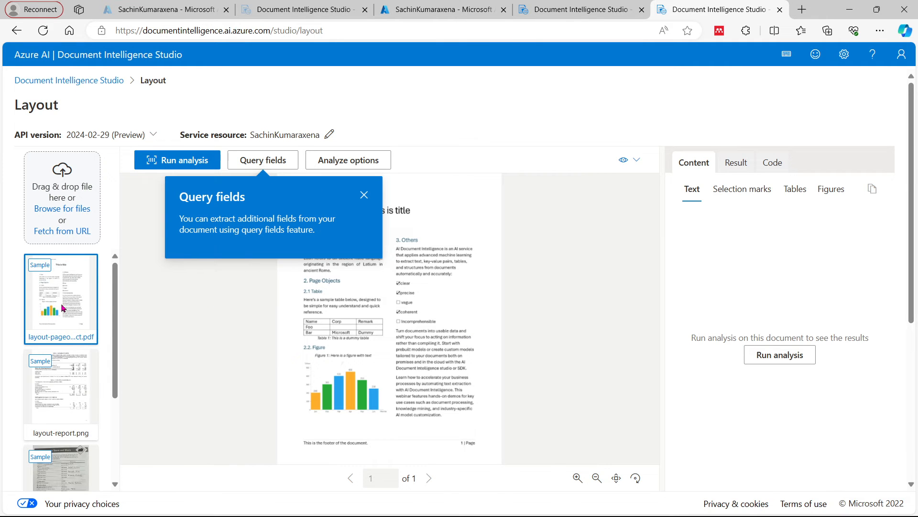
{"action": "left_click", "coordinate": [363, 195]}
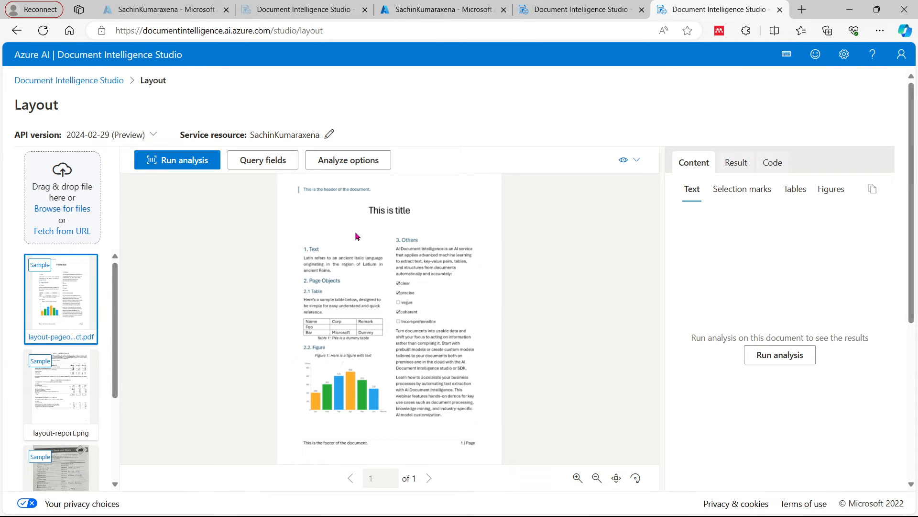
{"action": "mouse_move", "coordinate": [168, 385]}
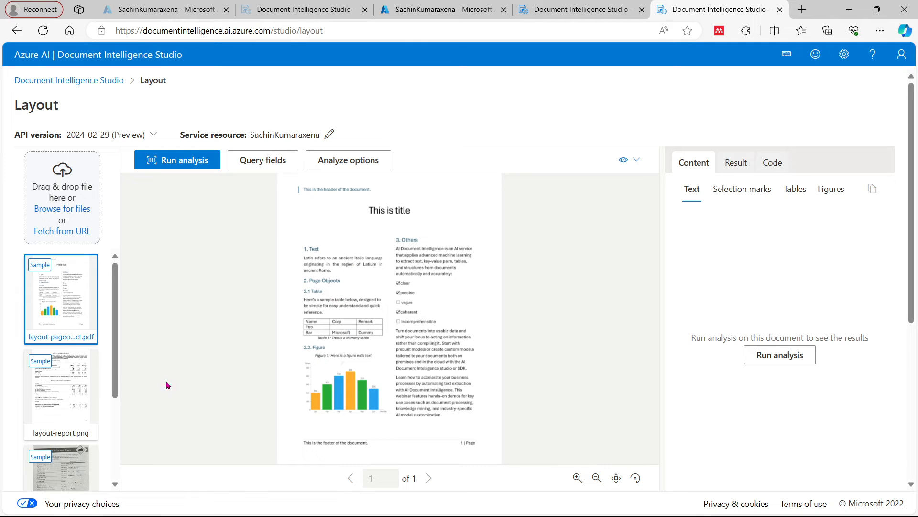
{"action": "mouse_move", "coordinate": [198, 243]}
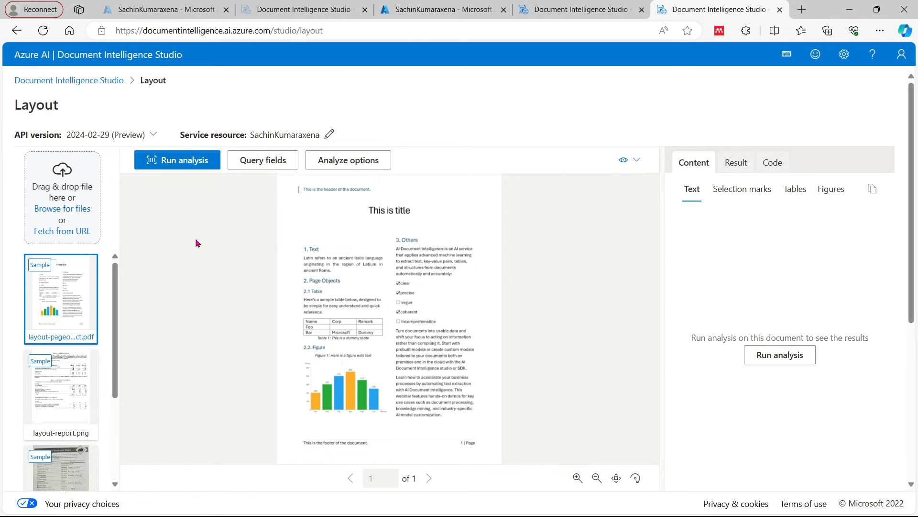
Upload the YOLO object-detection Word proposal and browse its extracted Layout paragraphs.
{"action": "left_click", "coordinate": [62, 208]}
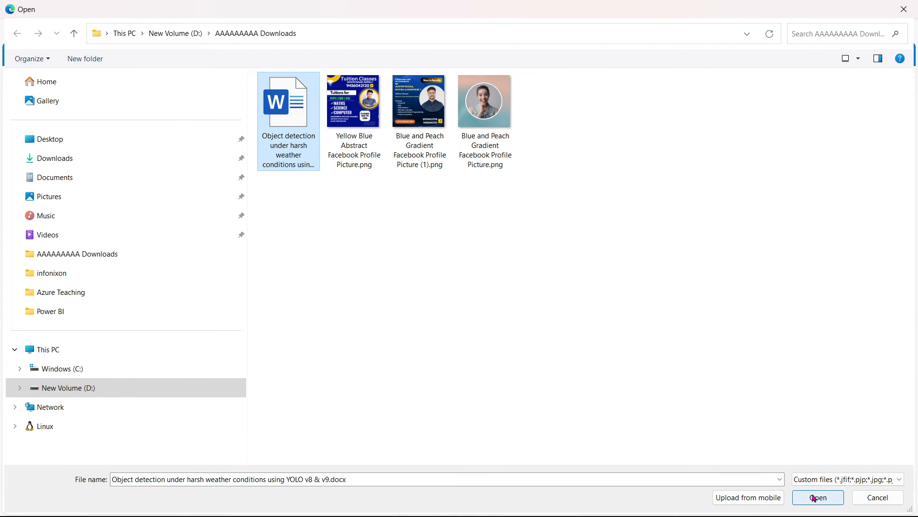
{"action": "left_click", "coordinate": [818, 497]}
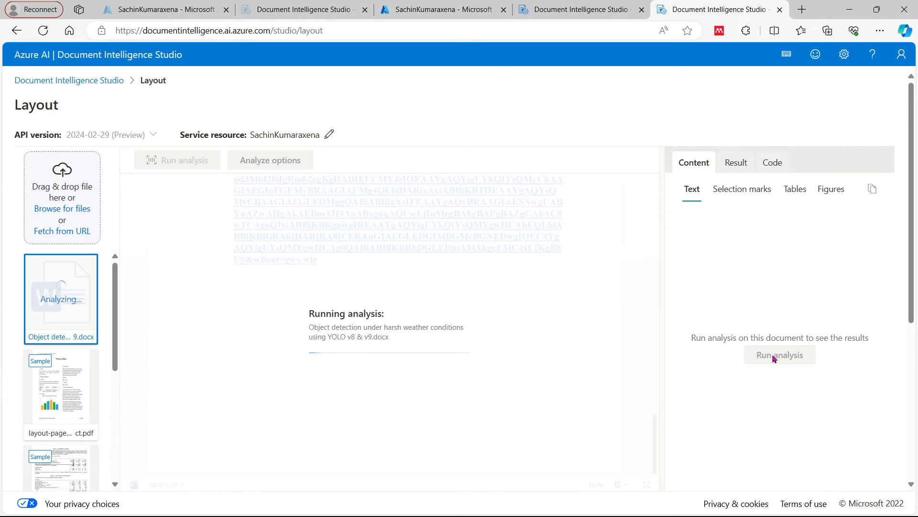
{"action": "mouse_move", "coordinate": [756, 328]}
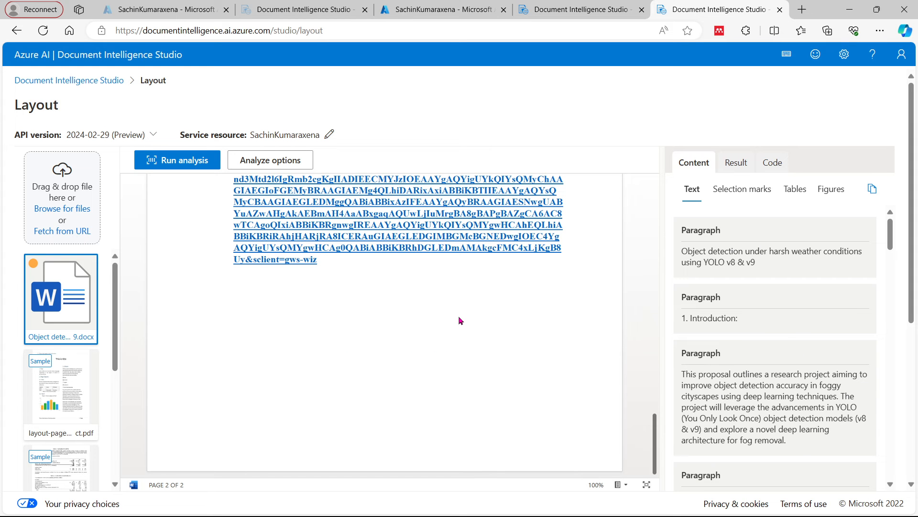
{"action": "scroll", "scroll_direction": "down", "scroll_amount": 3}
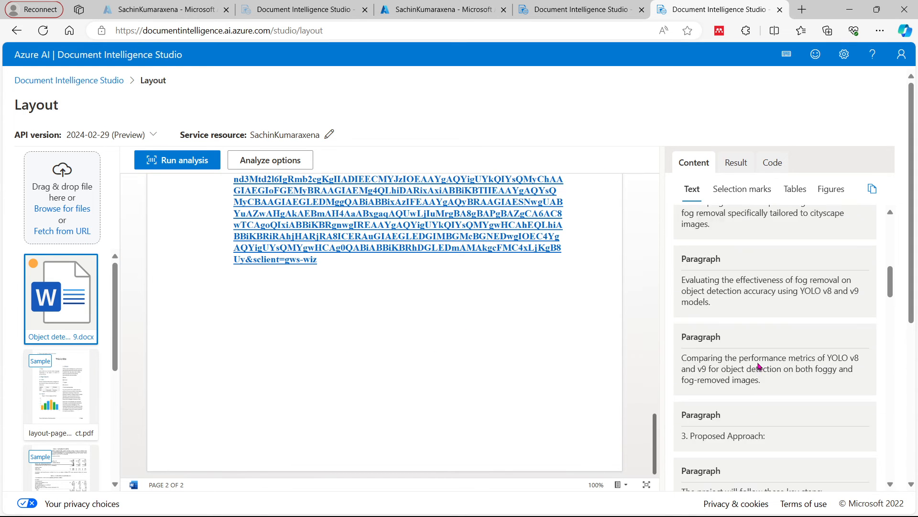
{"action": "scroll", "scroll_direction": "down", "scroll_amount": 3}
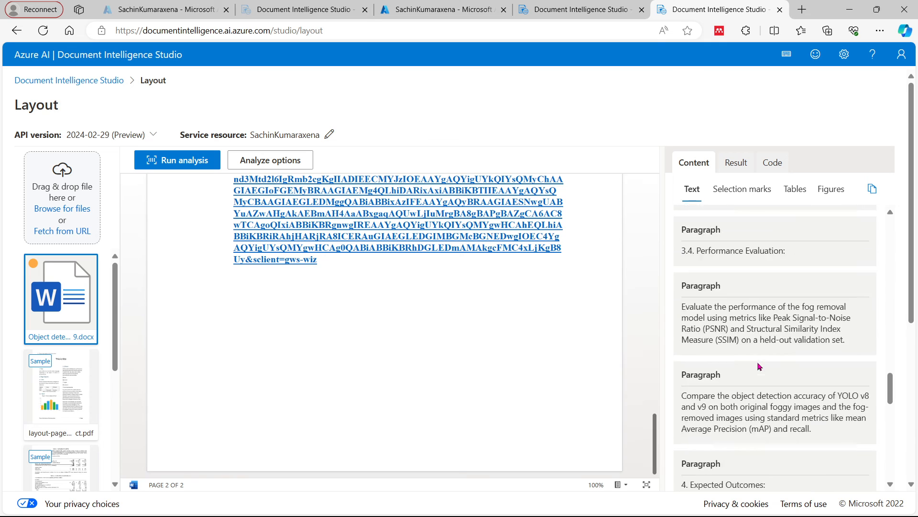
{"action": "scroll", "scroll_direction": "down", "scroll_amount": 3}
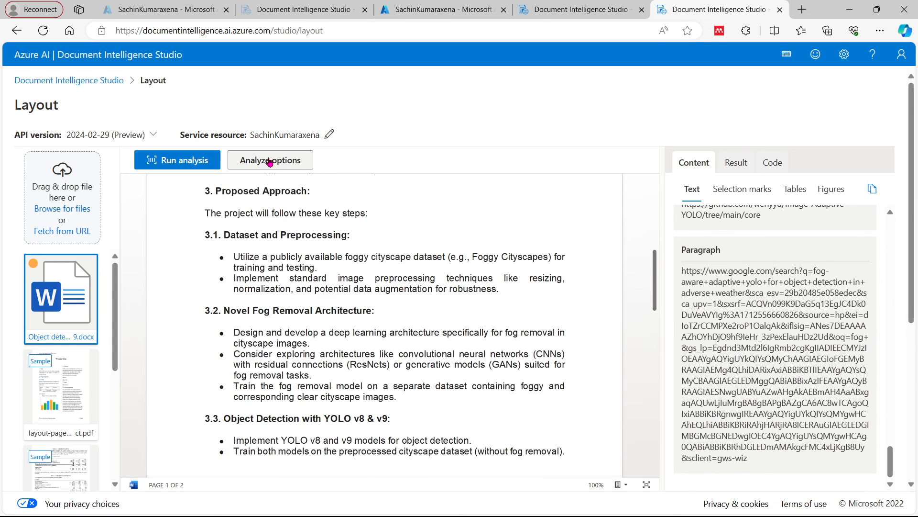
{"action": "left_click", "coordinate": [270, 159]}
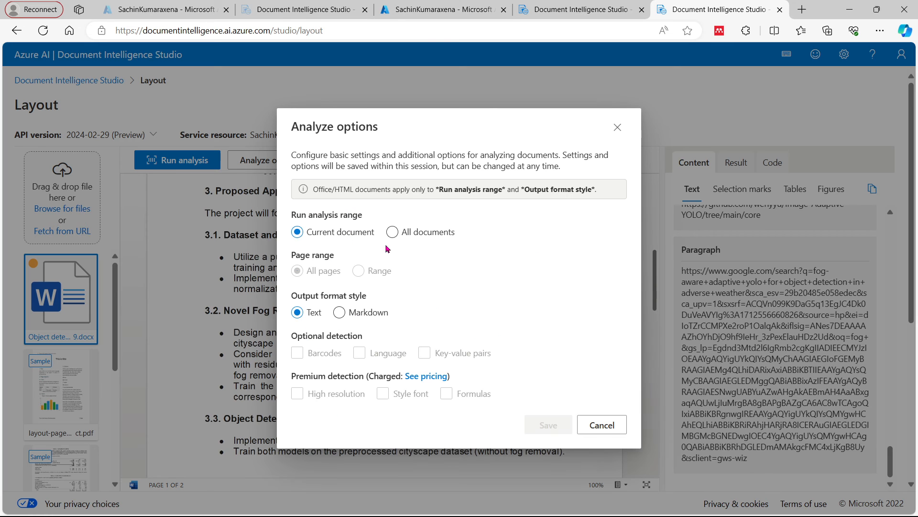
{"action": "left_click", "coordinate": [392, 231]}
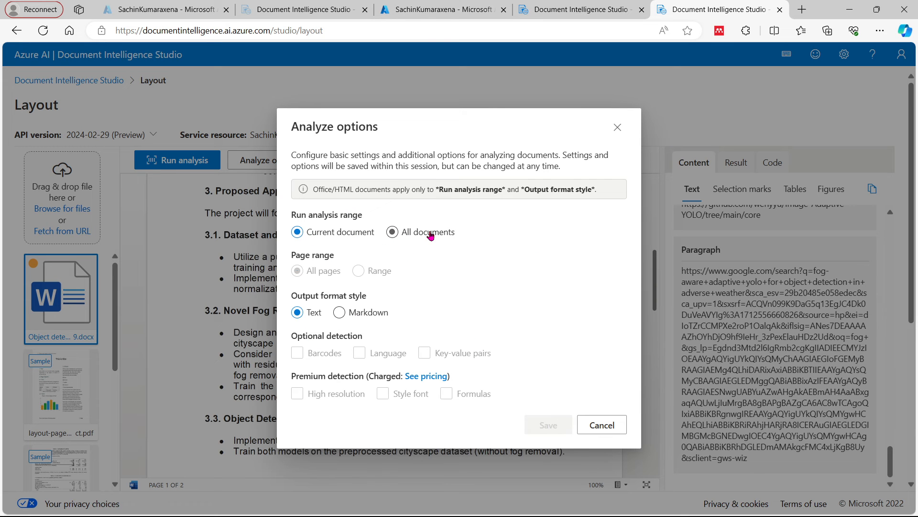
{"action": "left_click", "coordinate": [392, 232]}
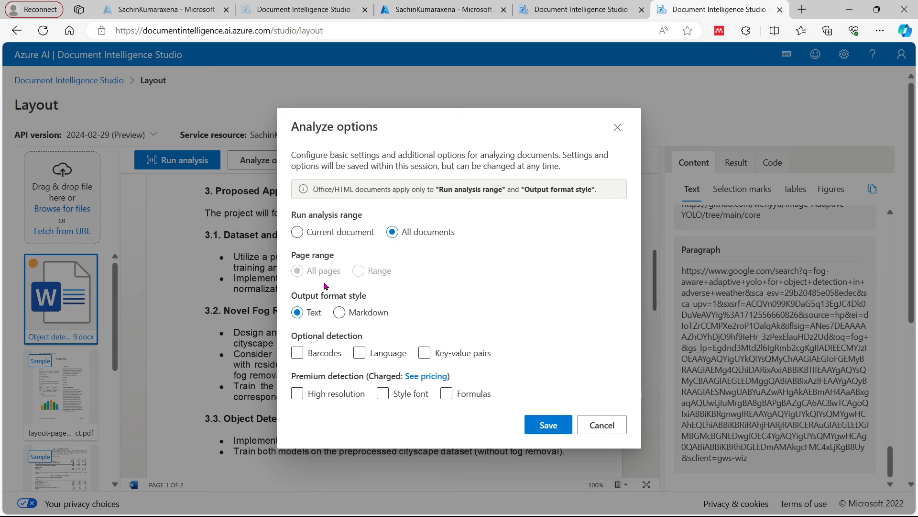
{"action": "left_click", "coordinate": [339, 312]}
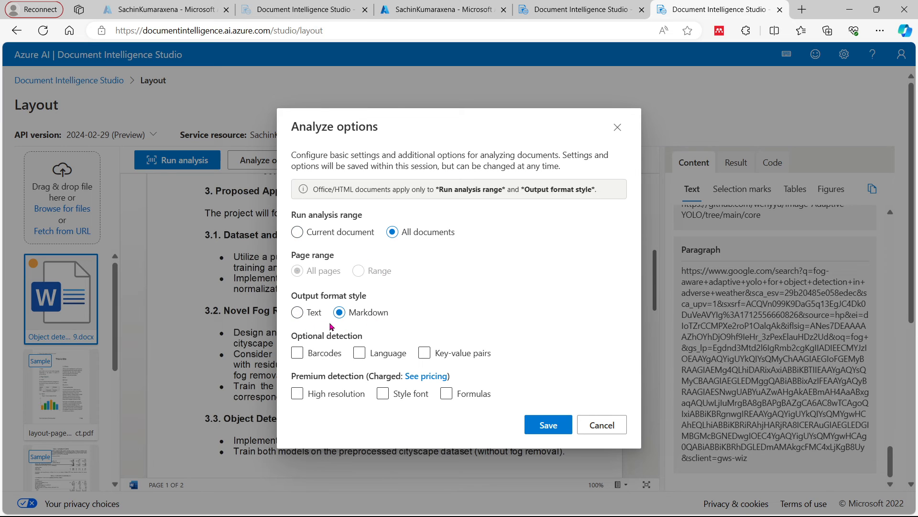
{"action": "left_click", "coordinate": [297, 352]}
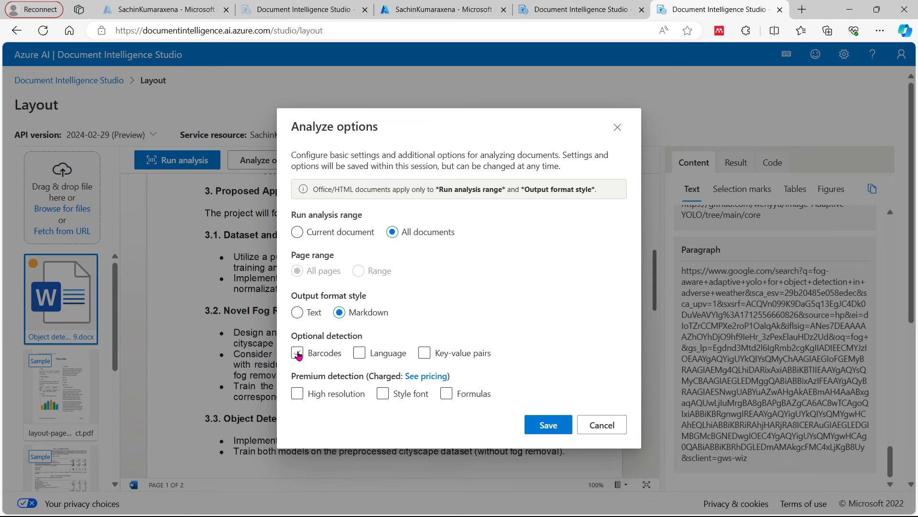
{"action": "left_click", "coordinate": [297, 352]}
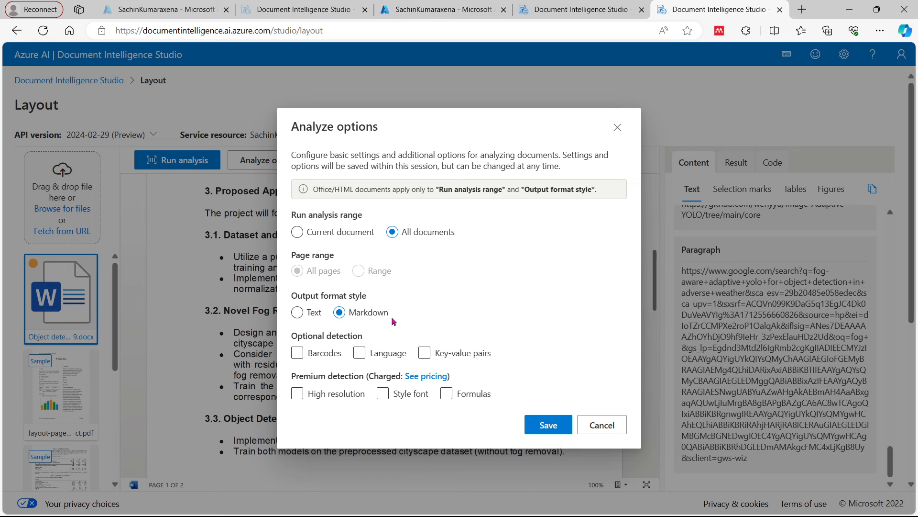
{"action": "left_click", "coordinate": [297, 393]}
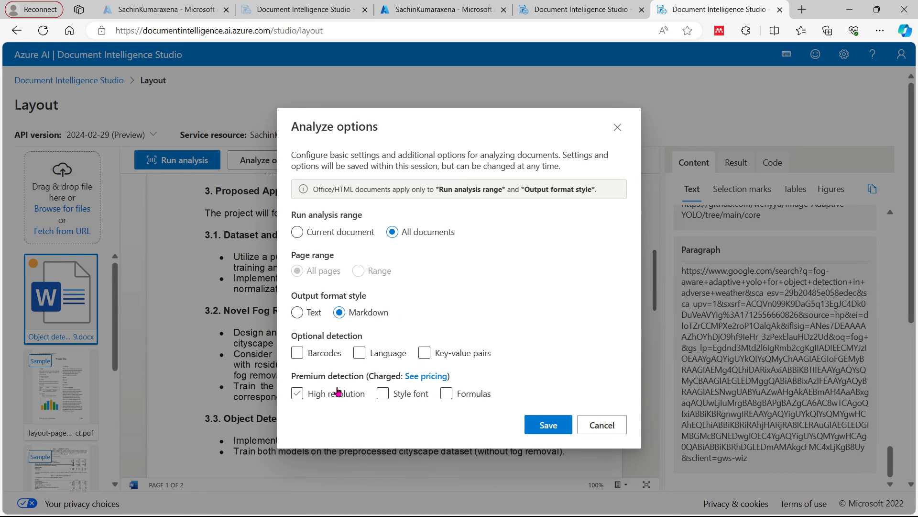
{"action": "left_click", "coordinate": [297, 394]}
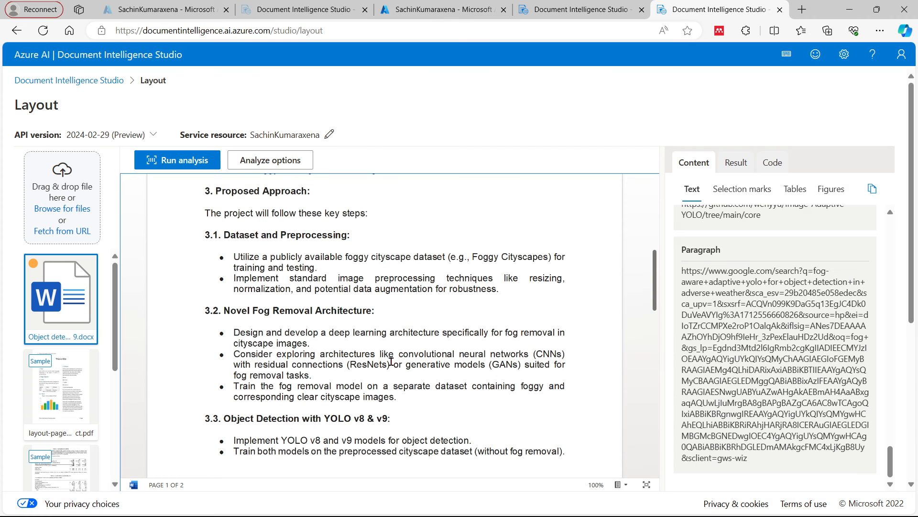
{"action": "scroll", "scroll_direction": "down", "scroll_amount": 3}
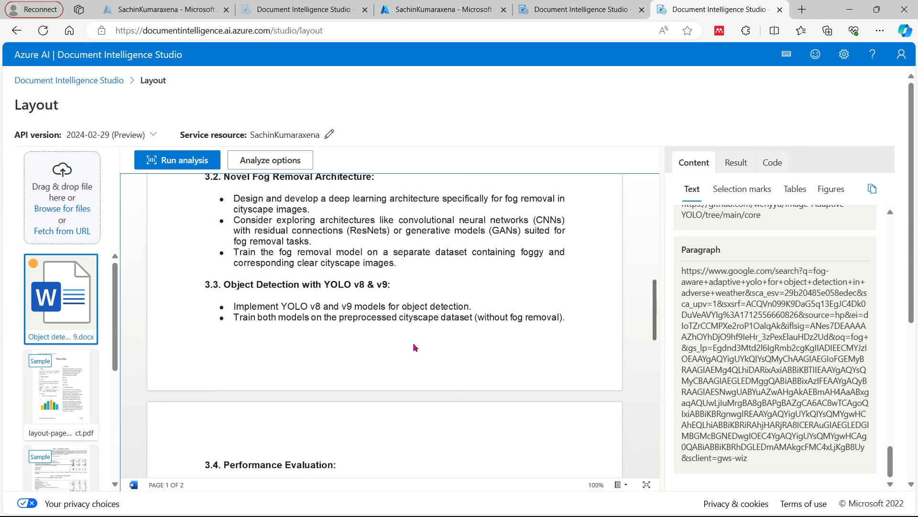
{"action": "mouse_move", "coordinate": [107, 353]}
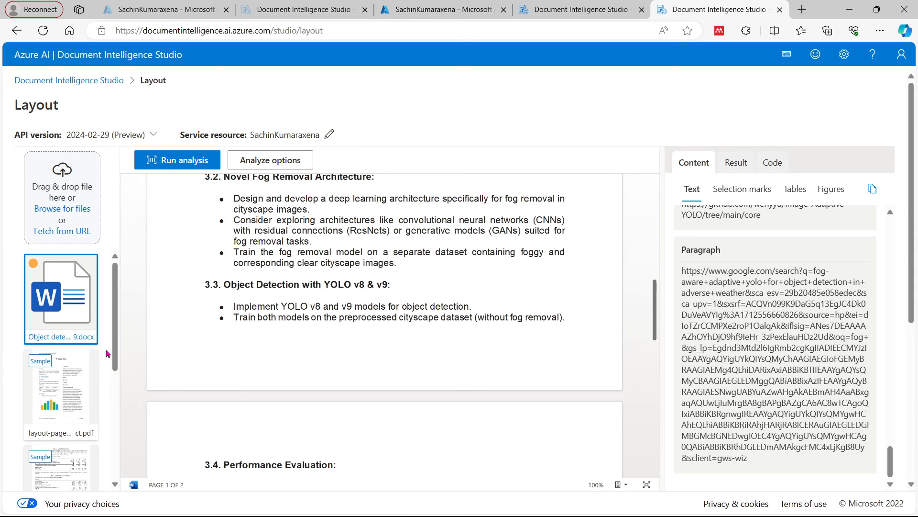
Run Layout analysis on the layout-report.png sample image.
{"action": "left_click", "coordinate": [60, 344]}
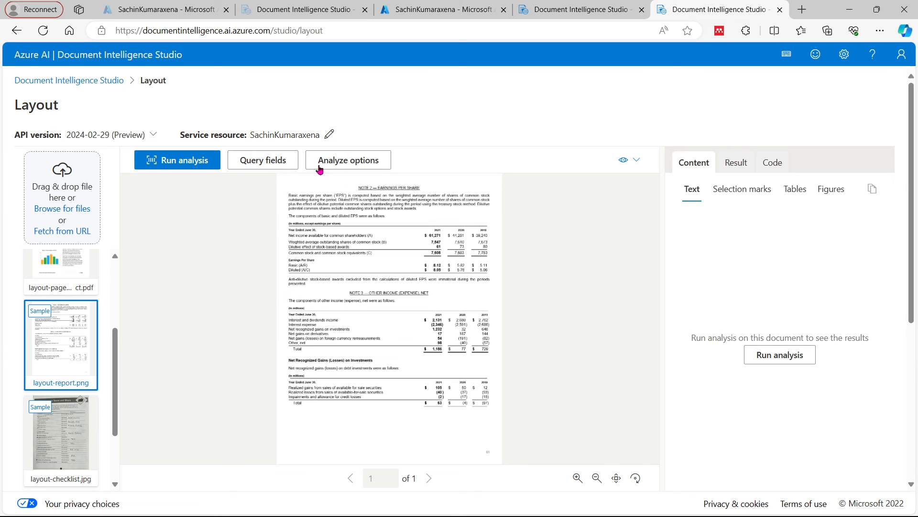
{"action": "left_click", "coordinate": [177, 159]}
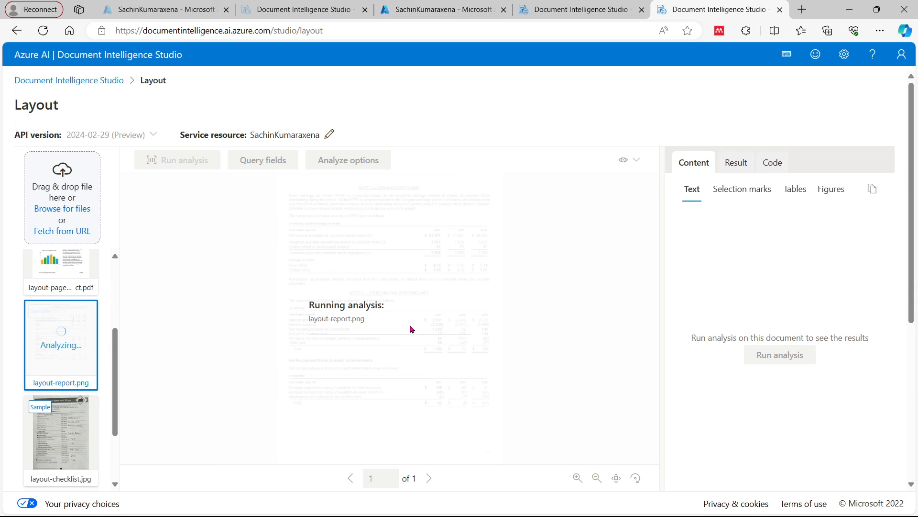
{"action": "mouse_move", "coordinate": [385, 320]}
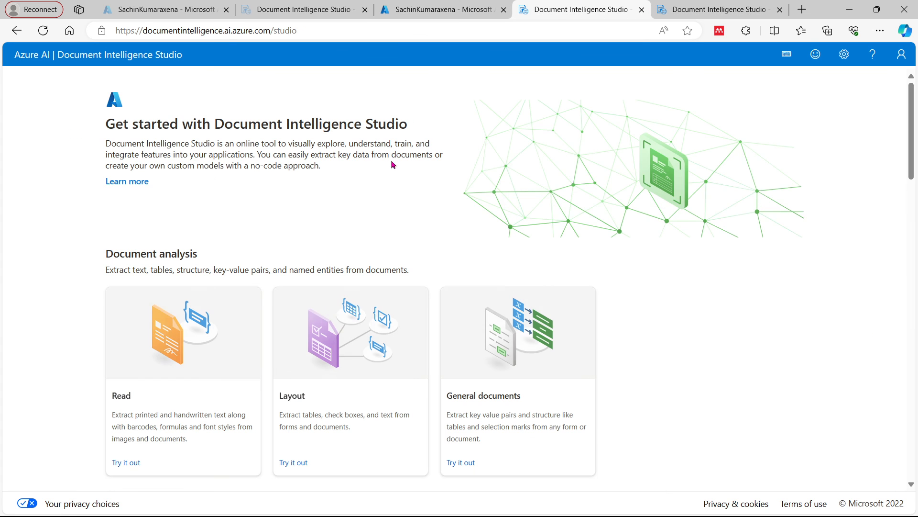
Open the Read model with API version 2022-08-31 (3.0 General Availability) and dismiss the endpoint prompt.
{"action": "left_click", "coordinate": [125, 462]}
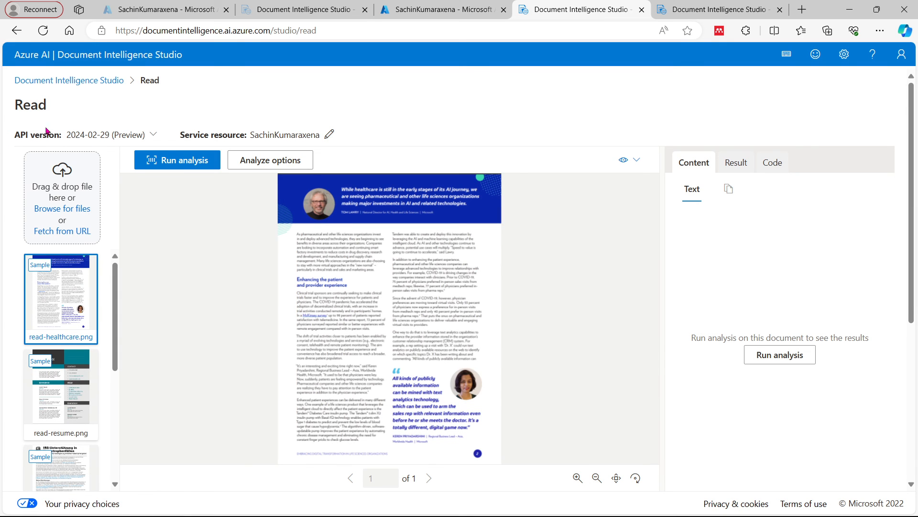
{"action": "left_click", "coordinate": [112, 135]}
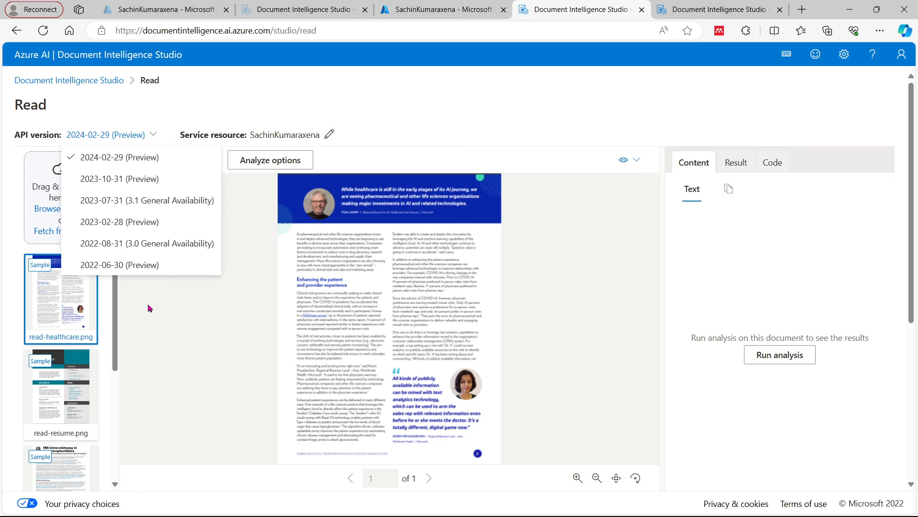
{"action": "left_click", "coordinate": [147, 243]}
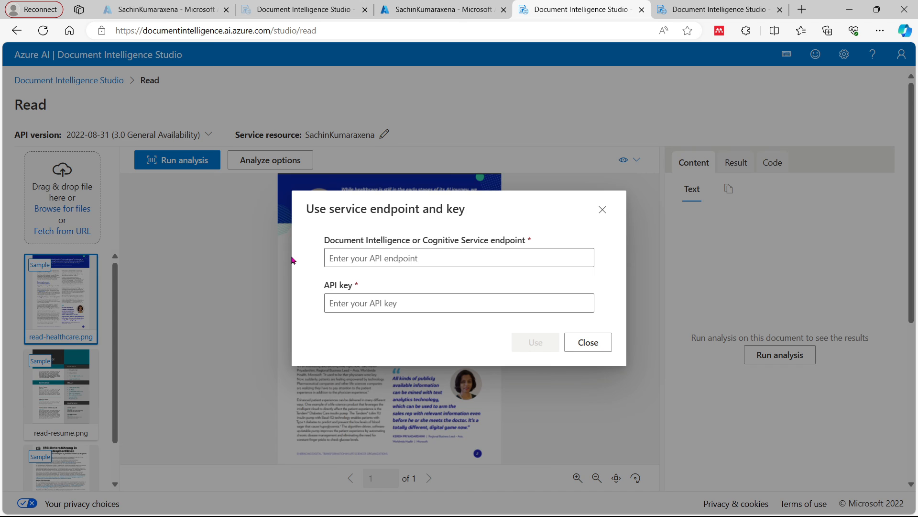
{"action": "left_click", "coordinate": [459, 258]}
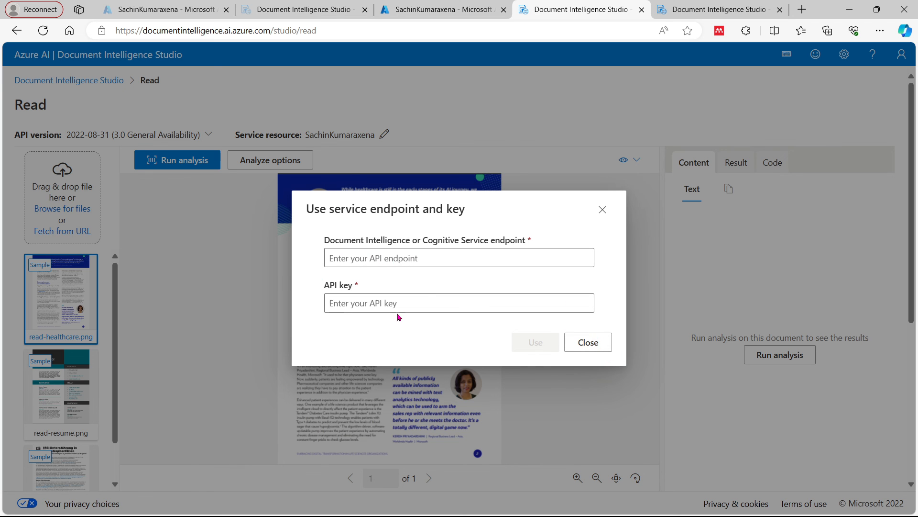
{"action": "left_click", "coordinate": [588, 342]}
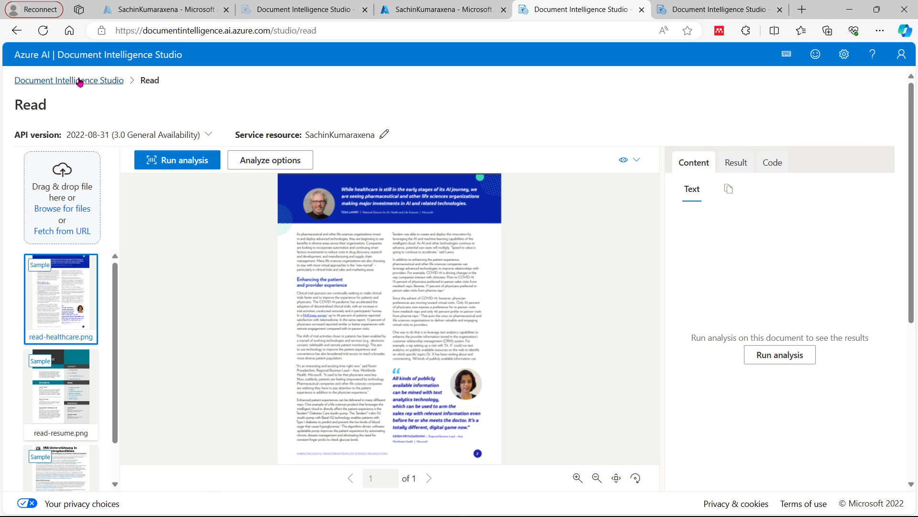